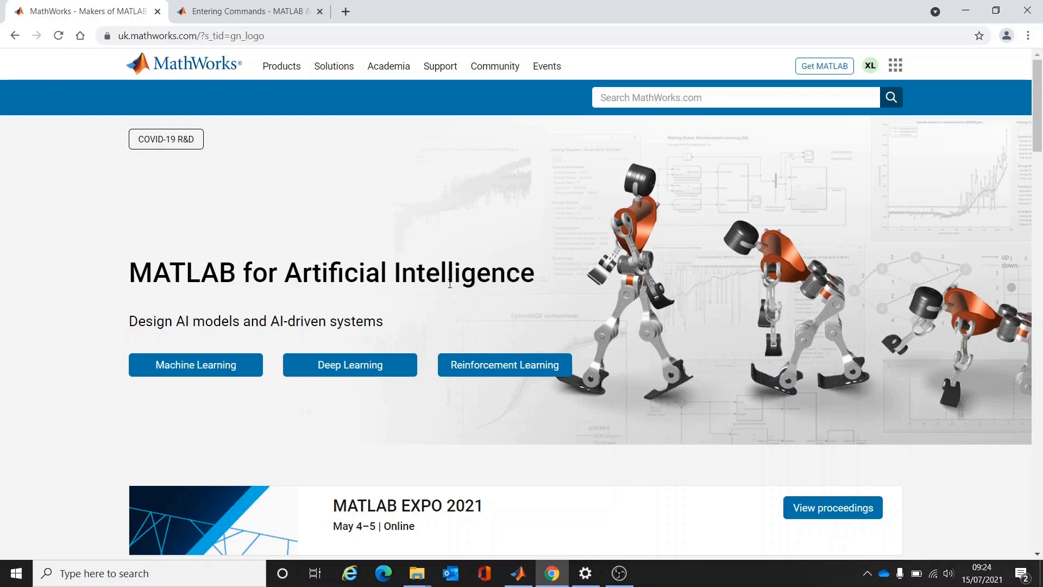
pyautogui.moveTo(263, 209)
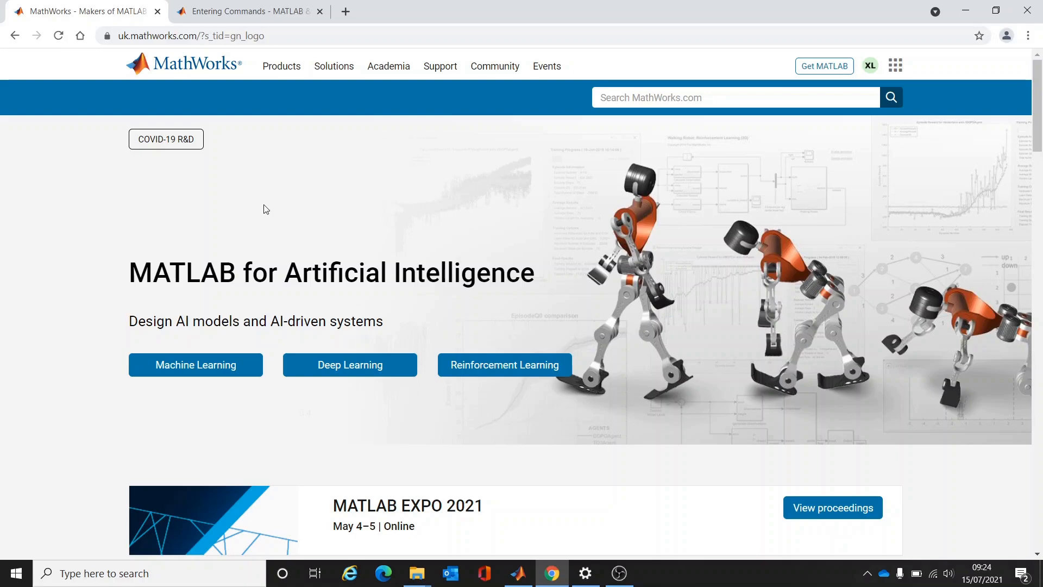
pyautogui.moveTo(442, 71)
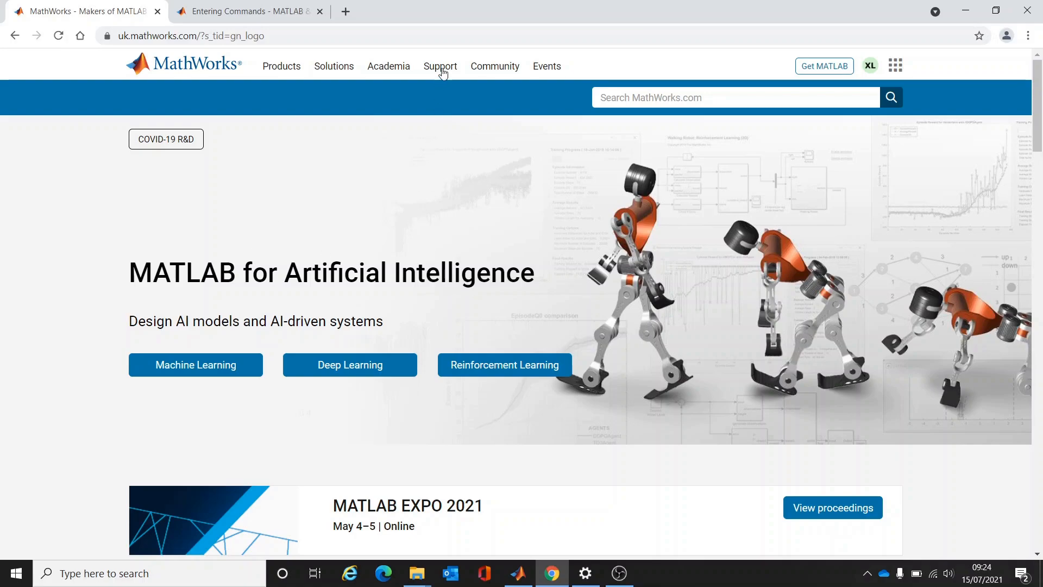
# Step: Navigate from Support to the tutorials page and open the MATLAB Onramp course
pyautogui.click(440, 66)
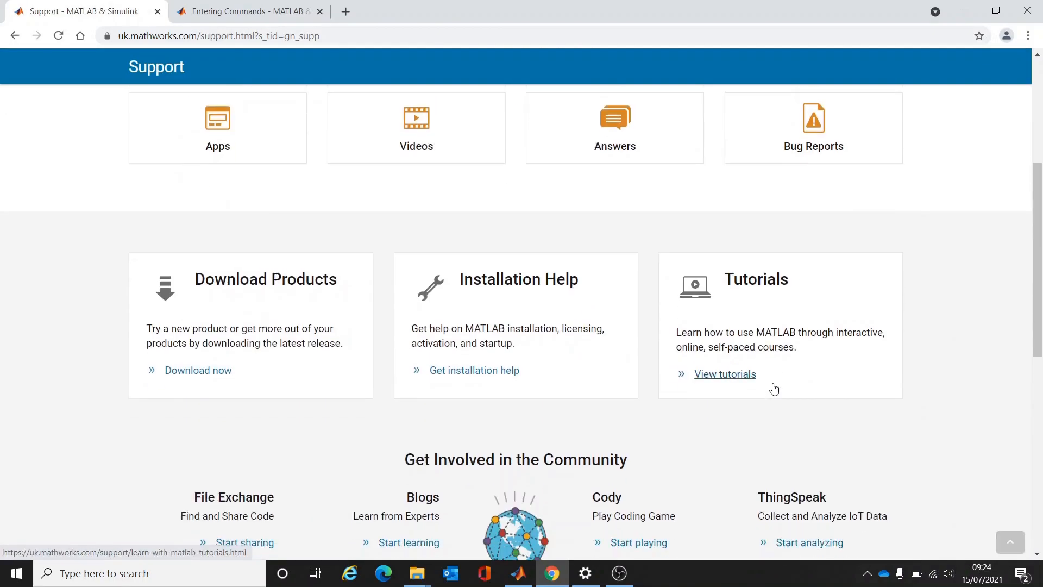
pyautogui.click(724, 373)
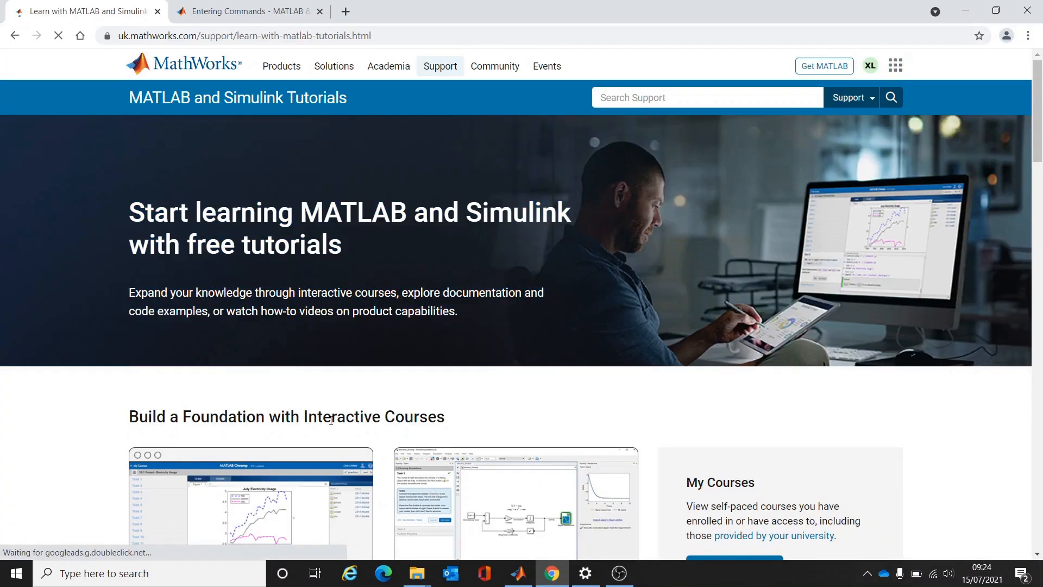
pyautogui.scroll(-3)
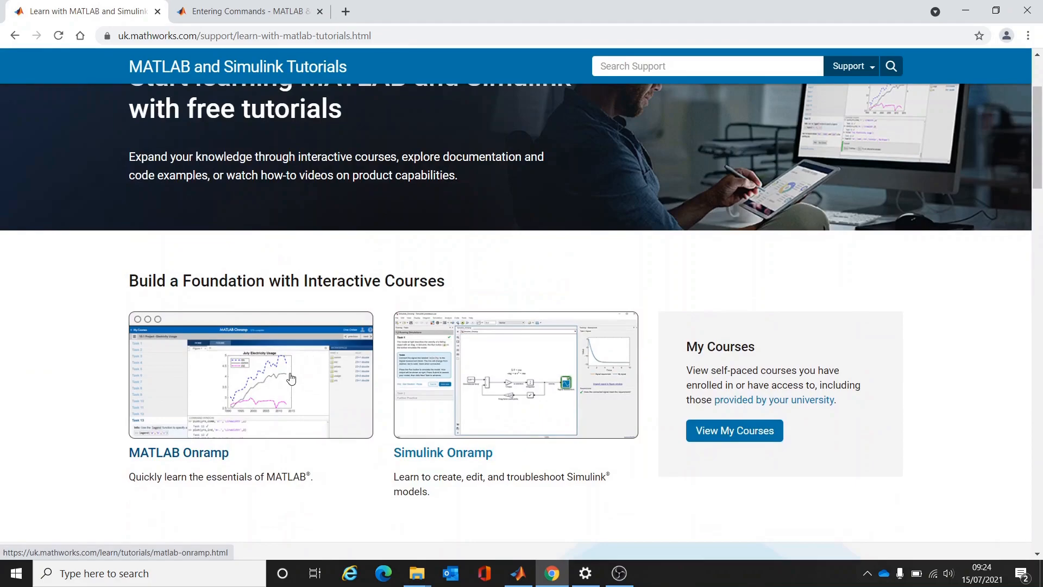
pyautogui.click(178, 452)
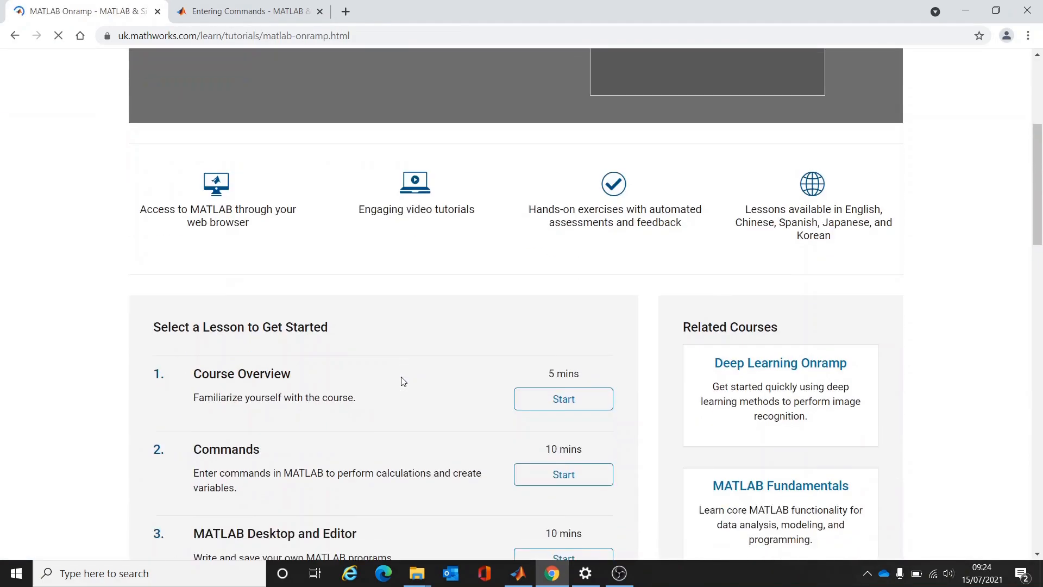
pyautogui.scroll(-3)
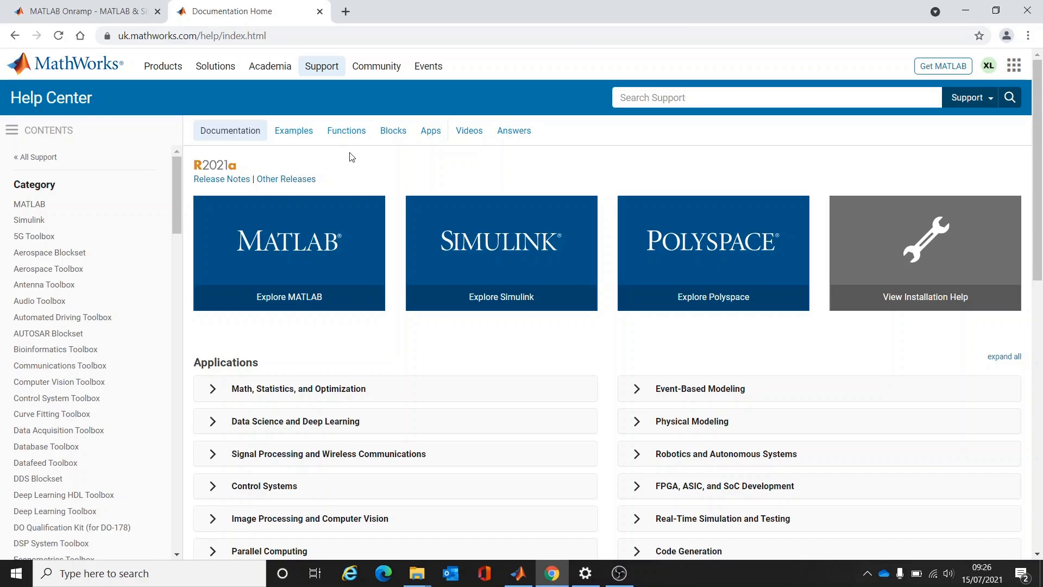
pyautogui.moveTo(655, 129)
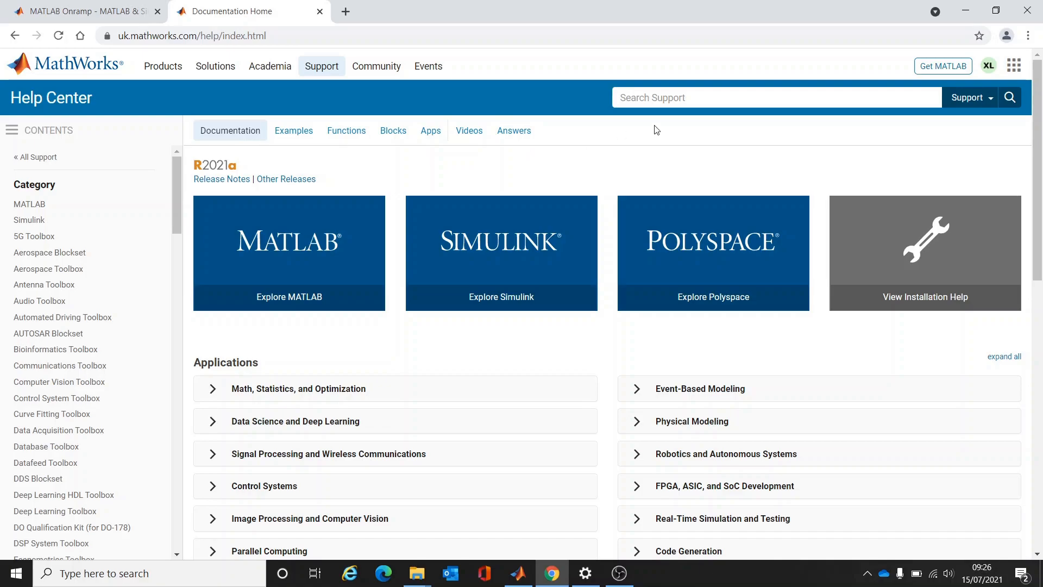
# Step: Search the Help Center for 'plot' and open the 'plot - 2-D line plot' reference page
pyautogui.click(731, 97)
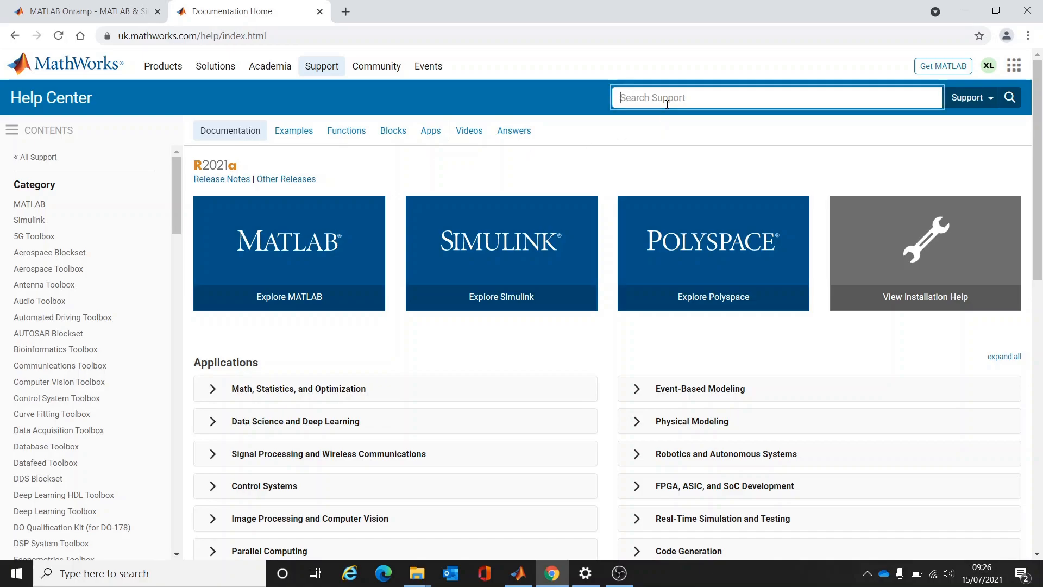
pyautogui.write('p')
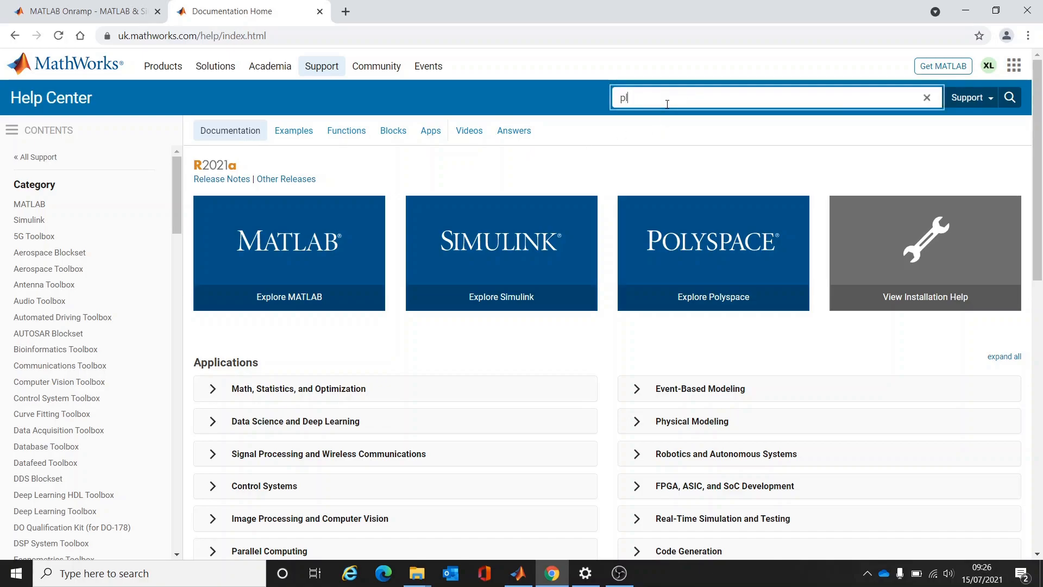
pyautogui.write('lot')
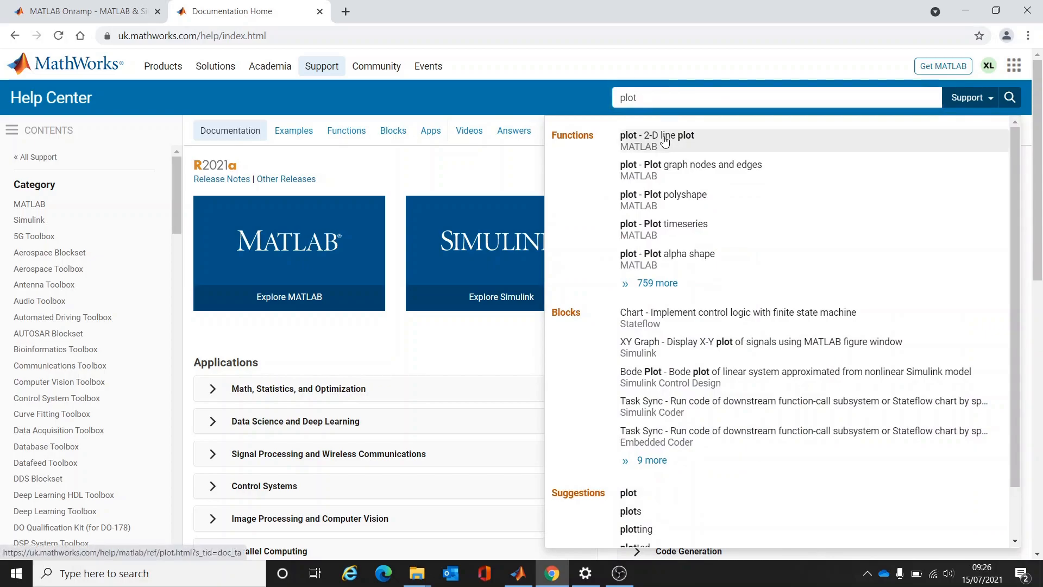
pyautogui.click(656, 134)
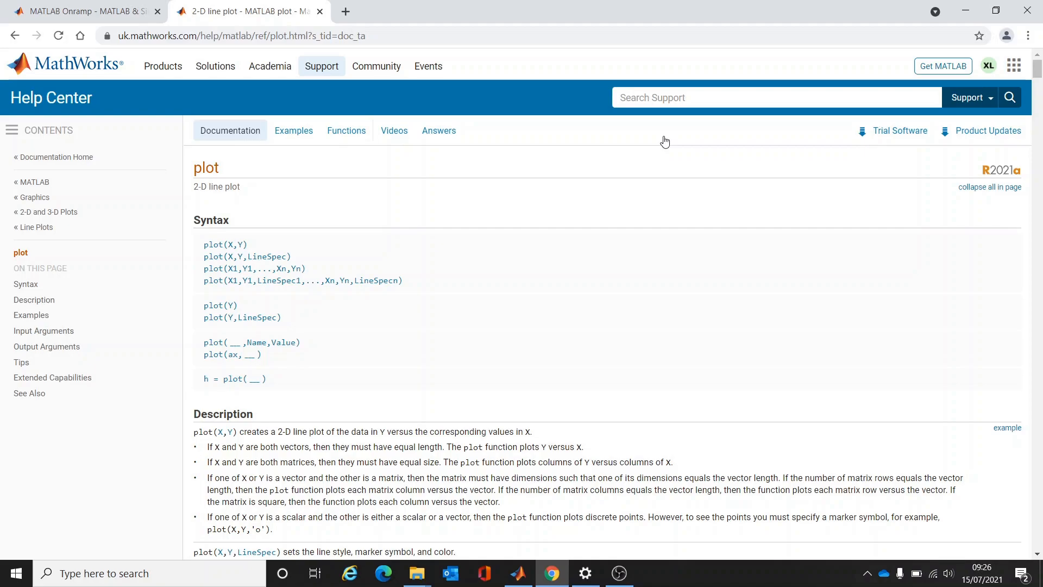
pyautogui.moveTo(616, 194)
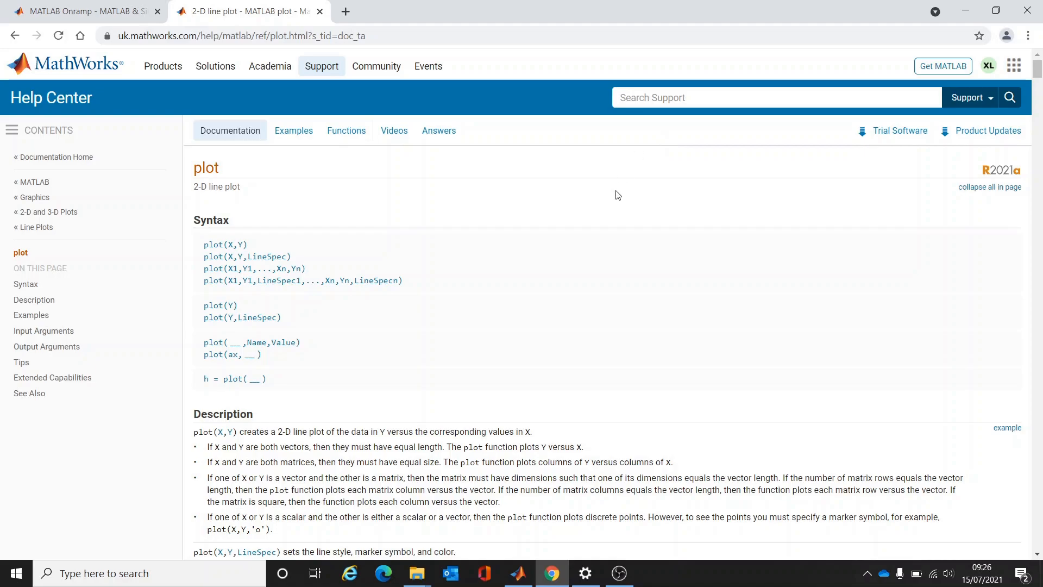
# Step: Browse down through the plot function's syntax and examples
pyautogui.scroll(-3)
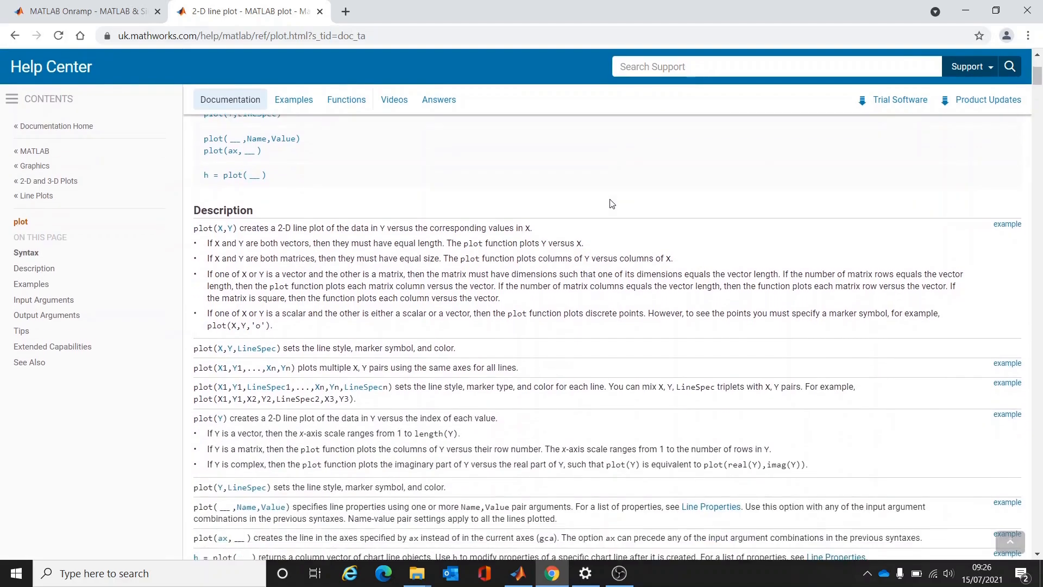
pyautogui.scroll(-3)
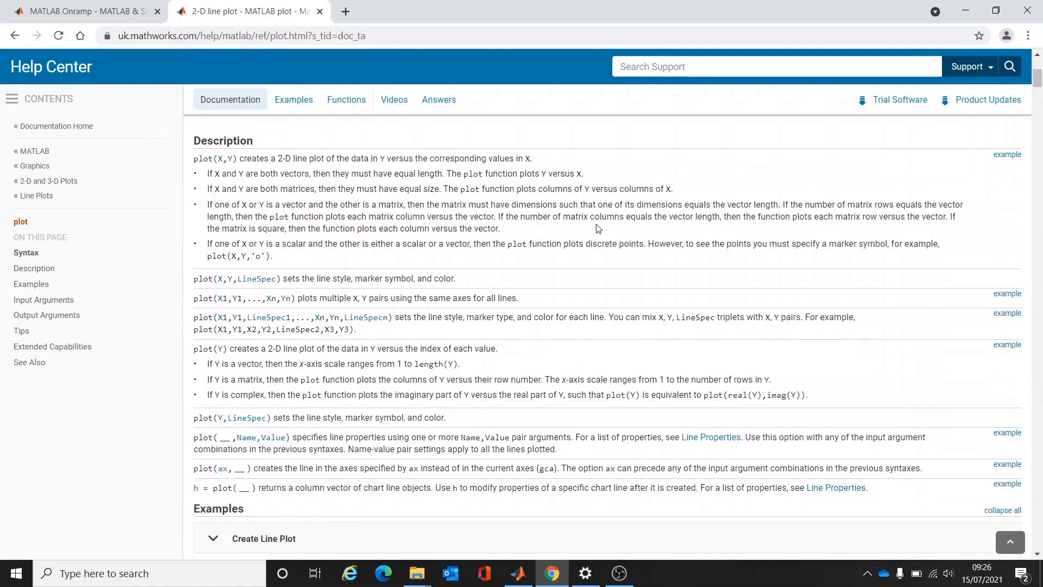
pyautogui.scroll(-3)
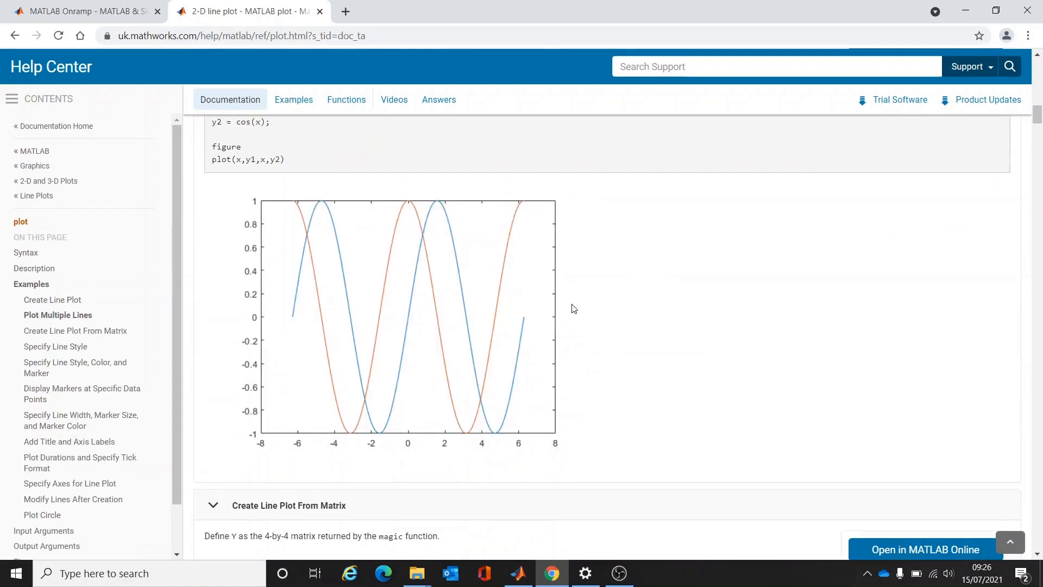
pyautogui.moveTo(669, 301)
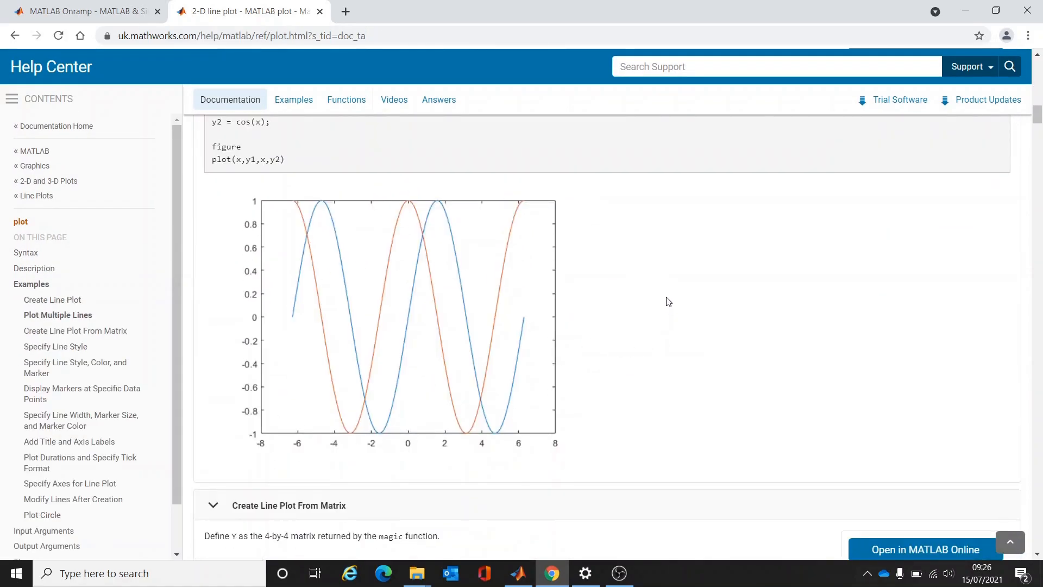
pyautogui.scroll(-3)
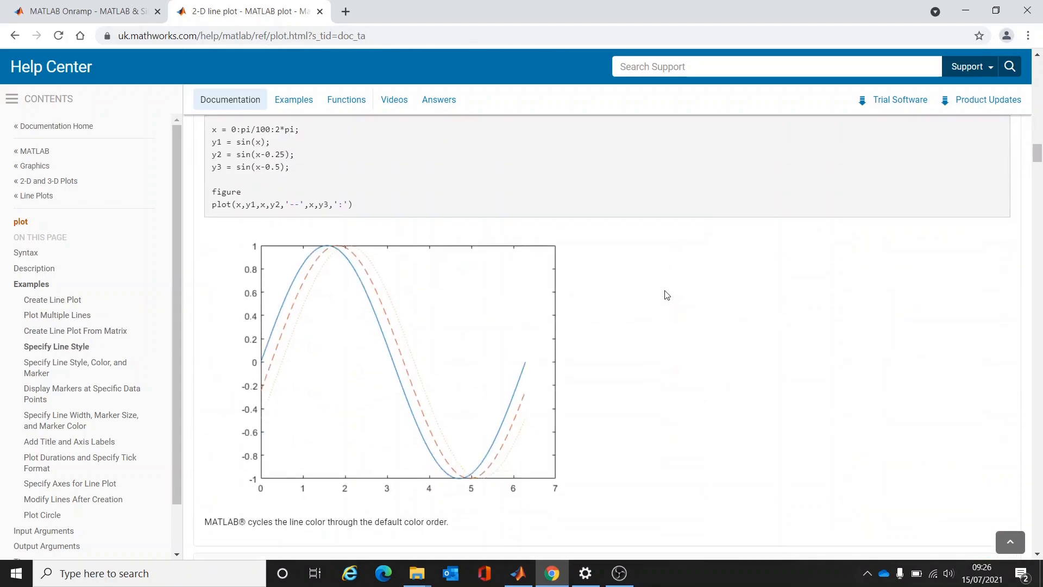
pyautogui.scroll(-3)
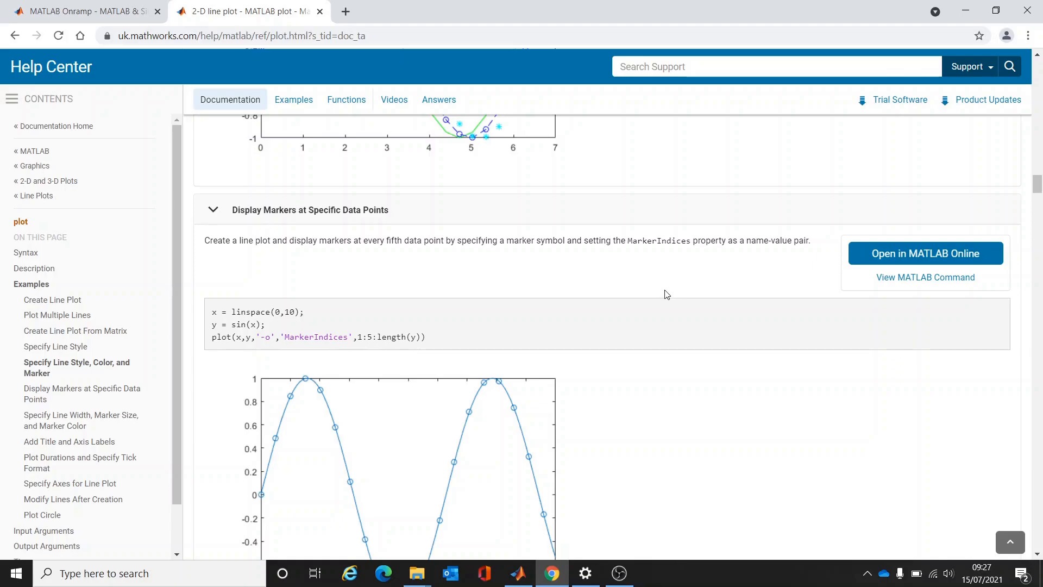
pyautogui.click(651, 572)
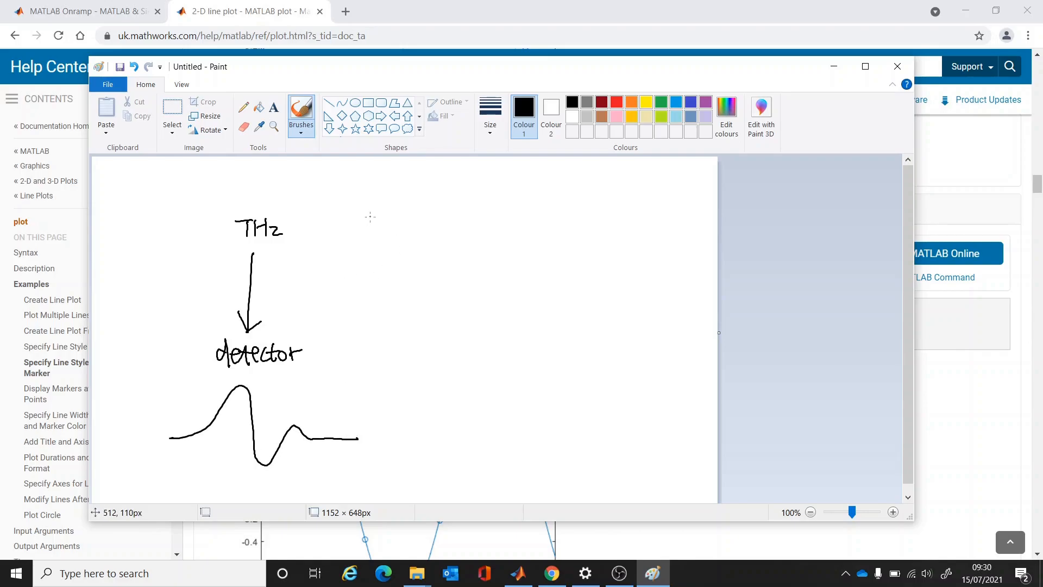
pyautogui.moveTo(369, 221)
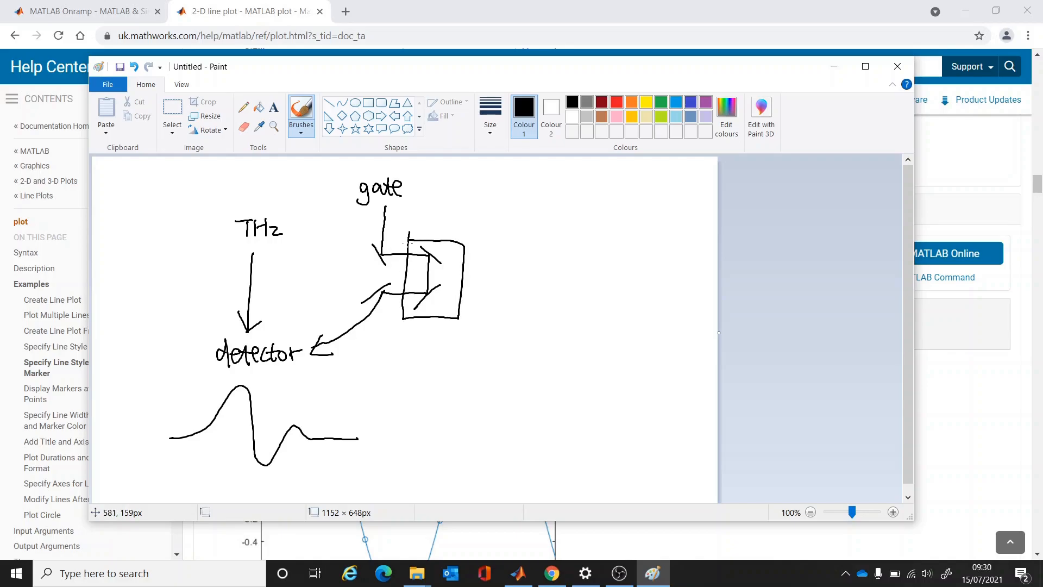
pyautogui.moveTo(445, 216)
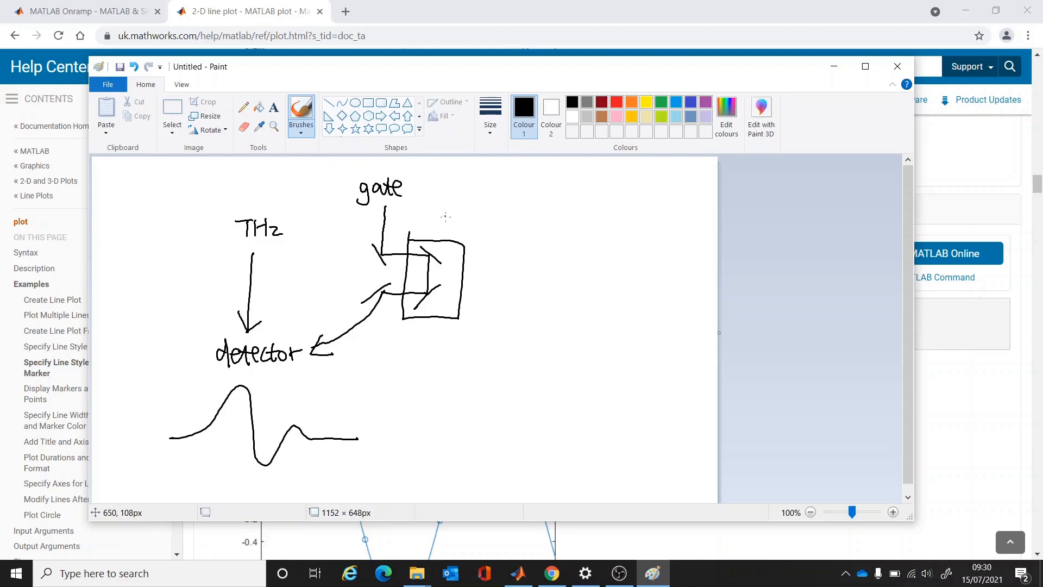
# Step: Draw a delay double arrow above the gate box and mark a sampling point on the pulse
pyautogui.moveTo(420, 229); pyautogui.dragTo(458, 229)
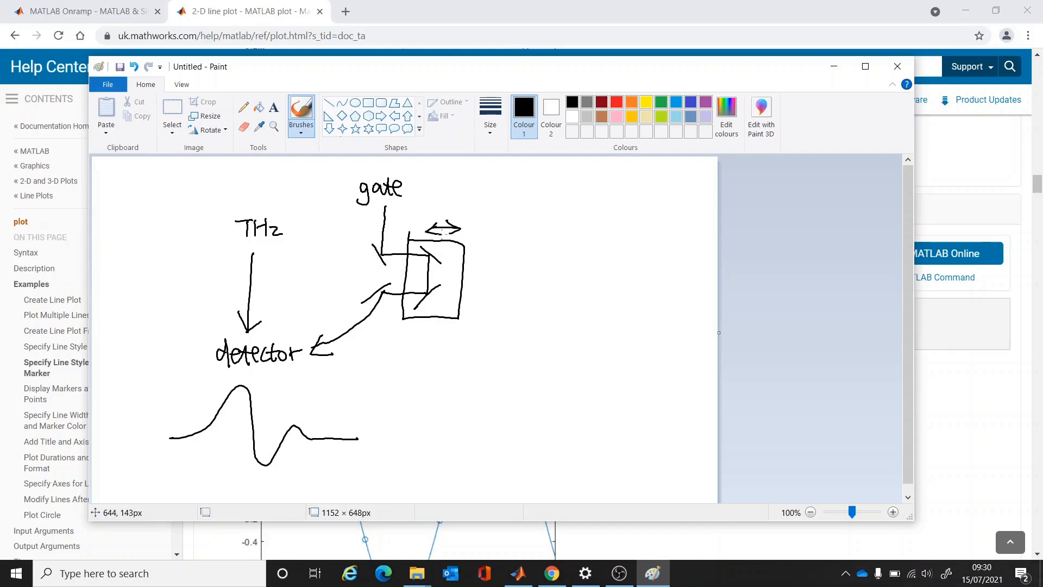
pyautogui.moveTo(473, 216)
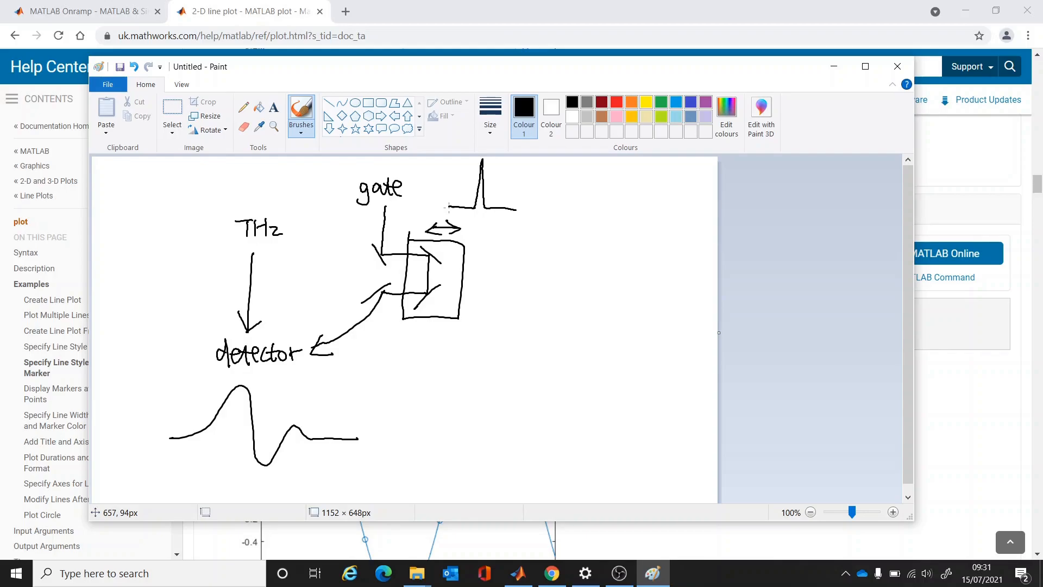
pyautogui.moveTo(151, 483)
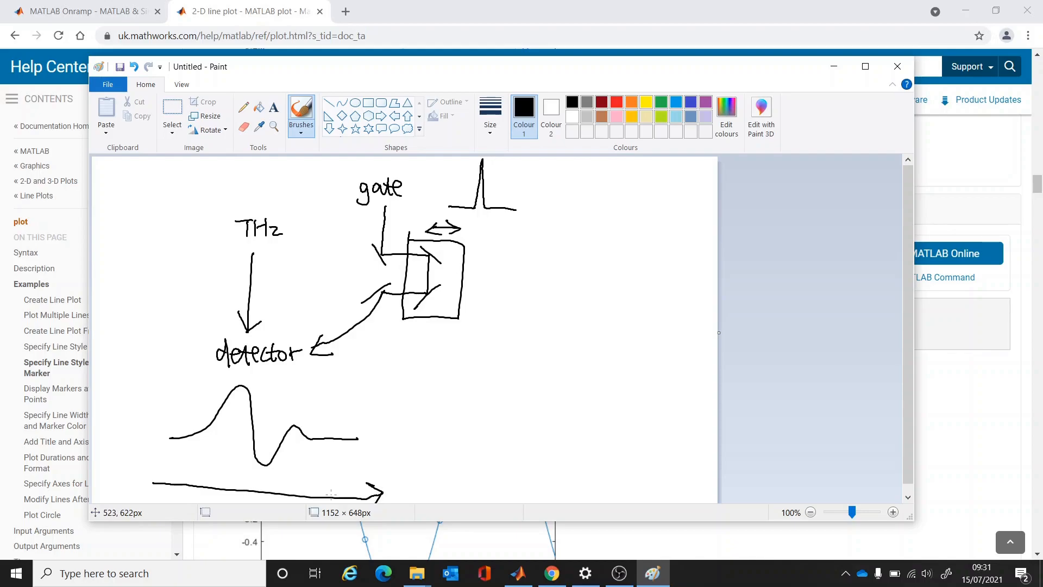
pyautogui.click(178, 482)
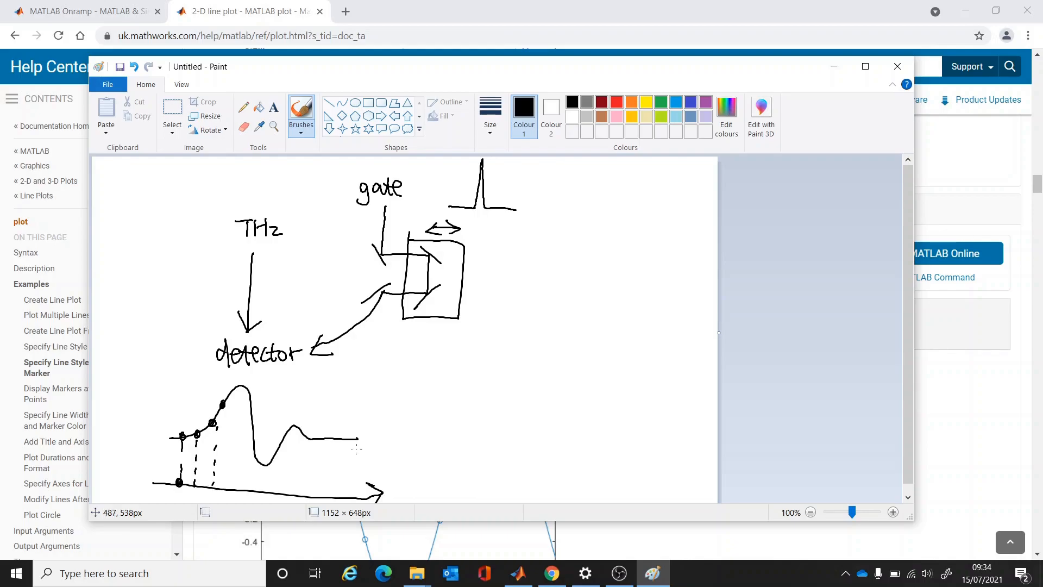
pyautogui.moveTo(407, 436)
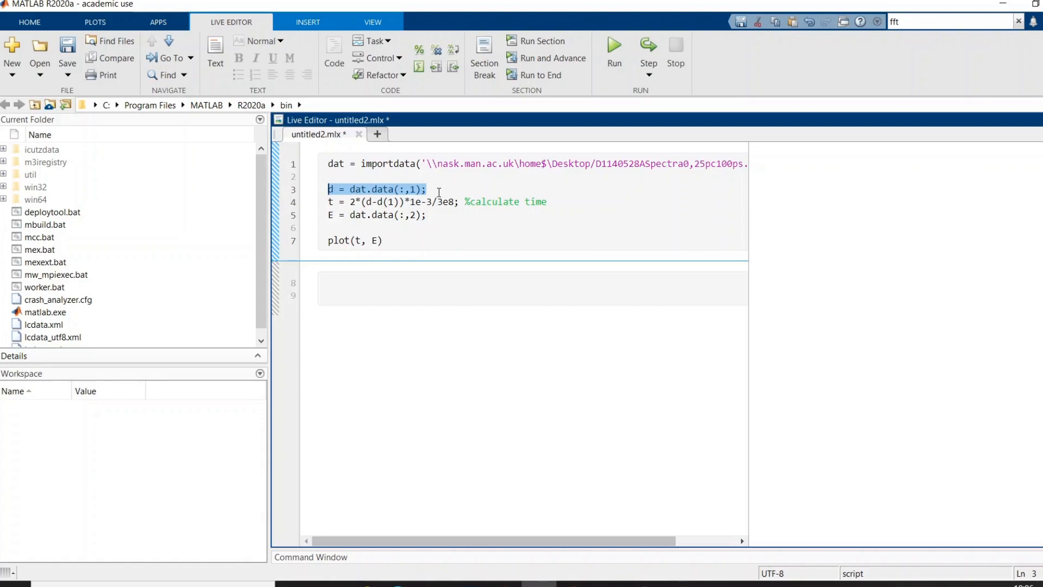
# Step: Review the untitled2.mlx live script that imports the pulse data and plots E against t
pyautogui.click(545, 202)
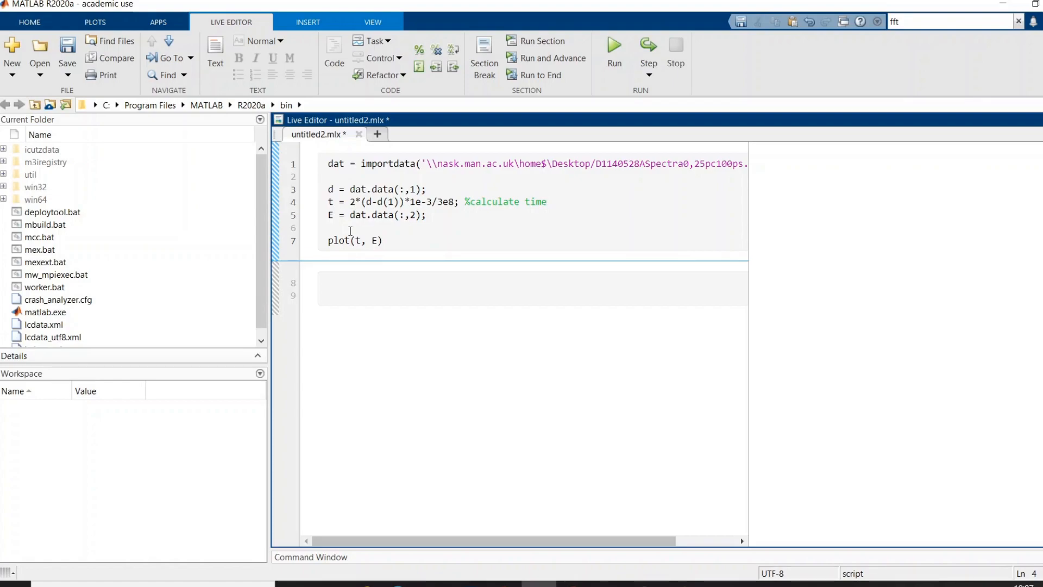
pyautogui.click(545, 202)
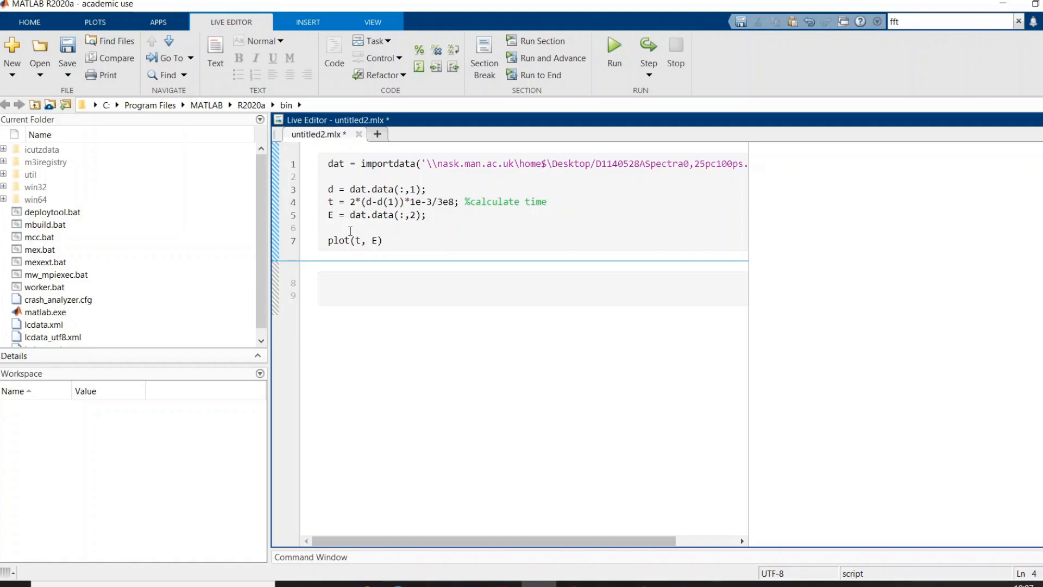
pyautogui.click(546, 202)
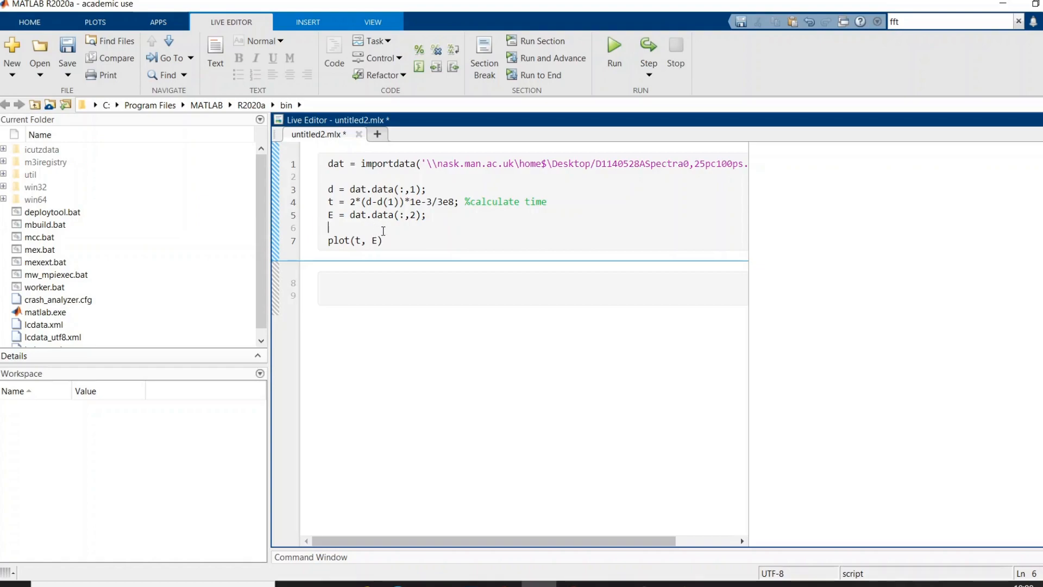
# Step: Run the script to plot the pulse, then begin a new section with fft
pyautogui.click(612, 53)
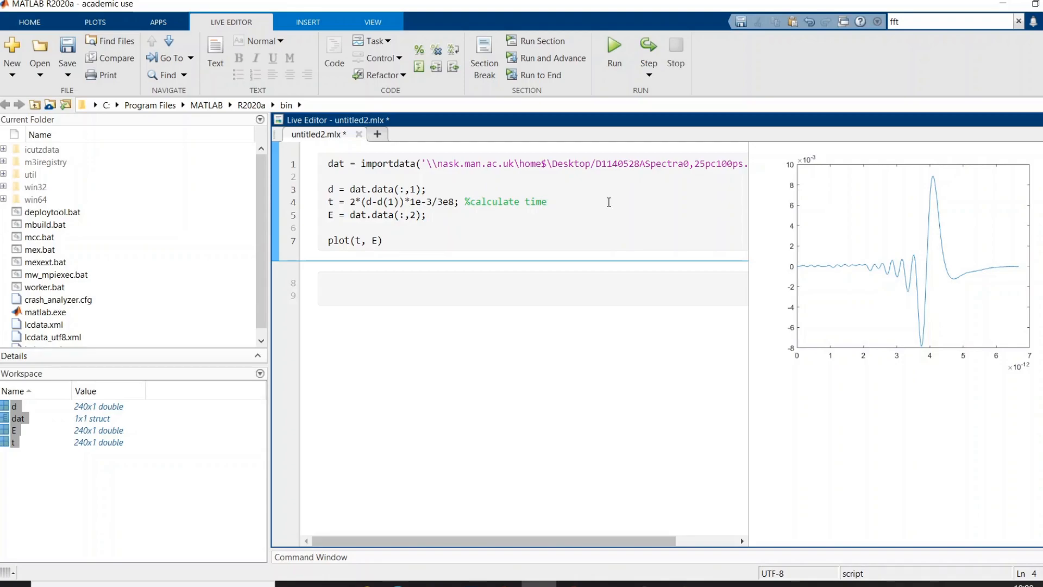
pyautogui.click(421, 281)
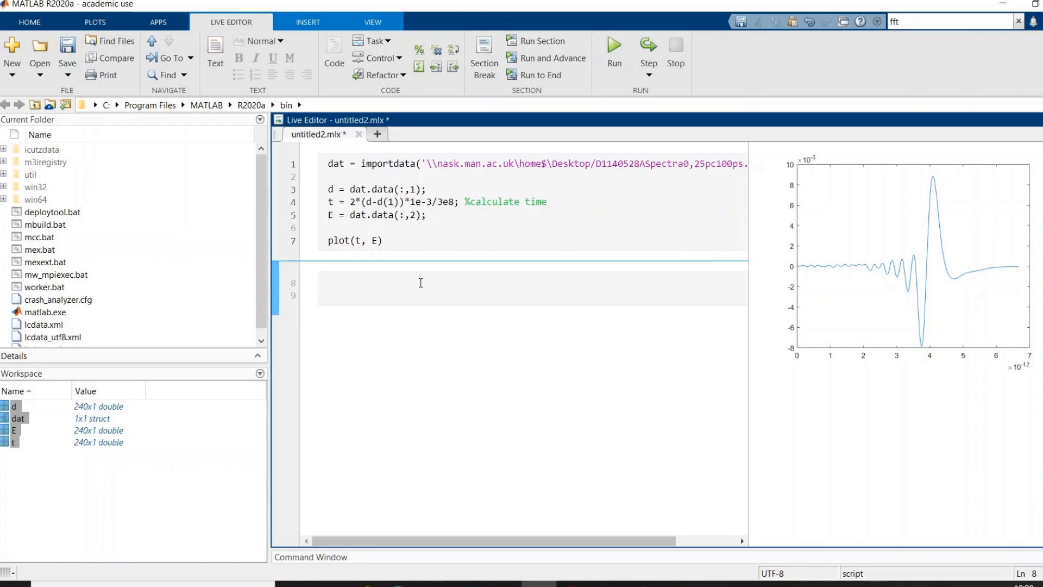
pyautogui.write('fft')
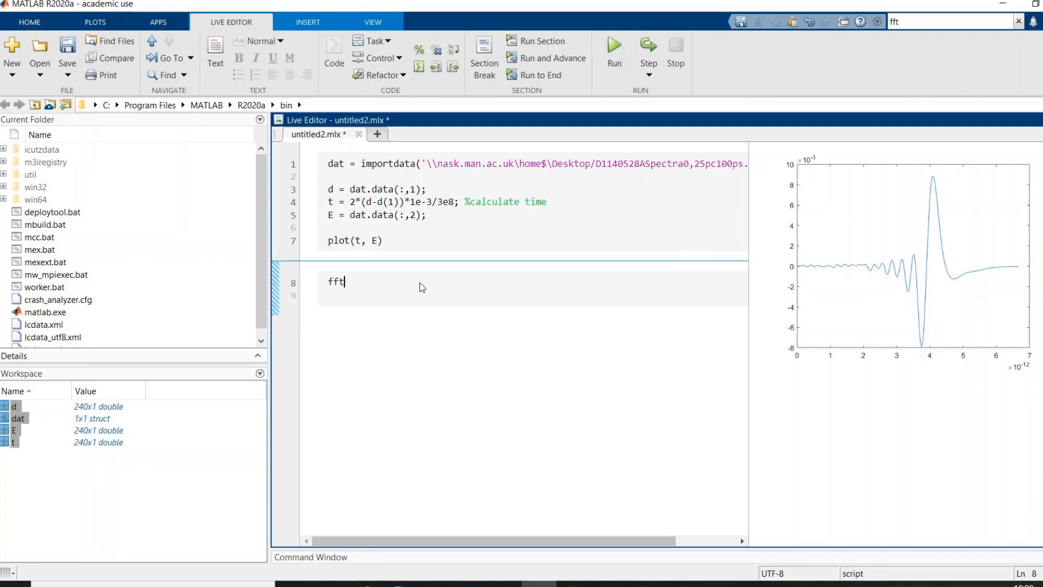
# Step: Write fft(E) and consult the fft documentation before returning to the script
pyautogui.write('()')
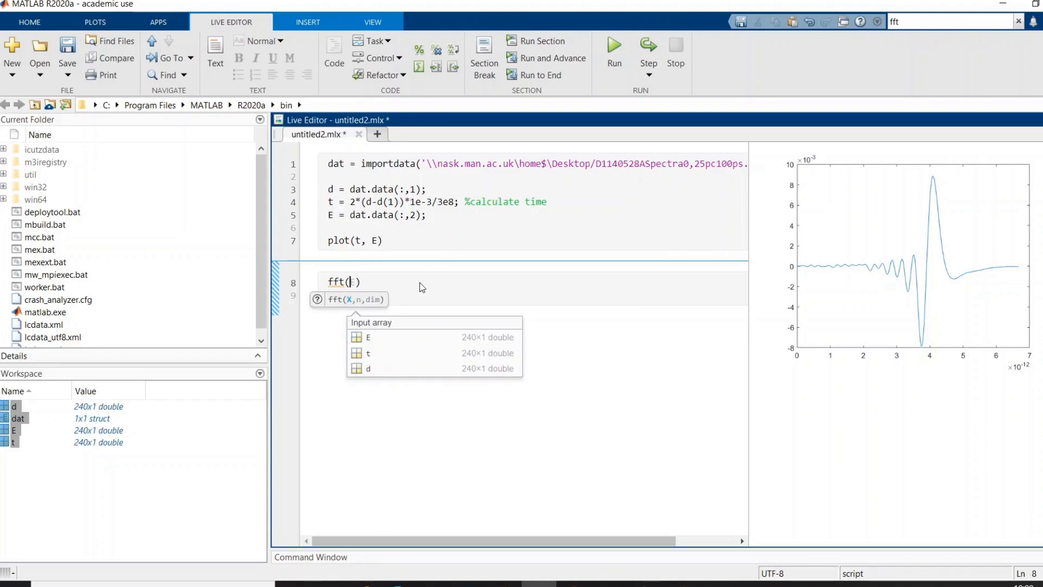
pyautogui.write('E')
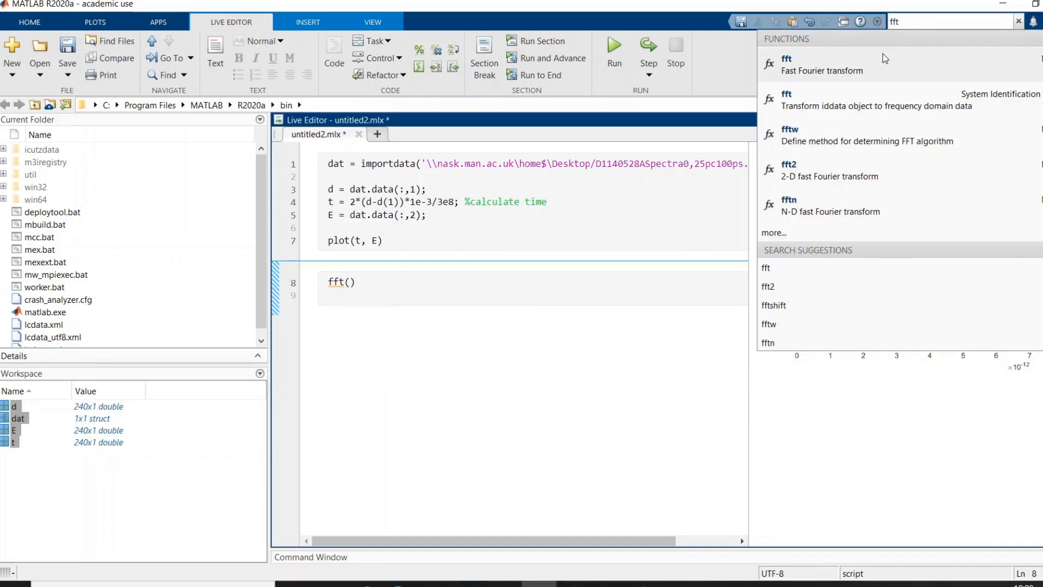
pyautogui.click(786, 64)
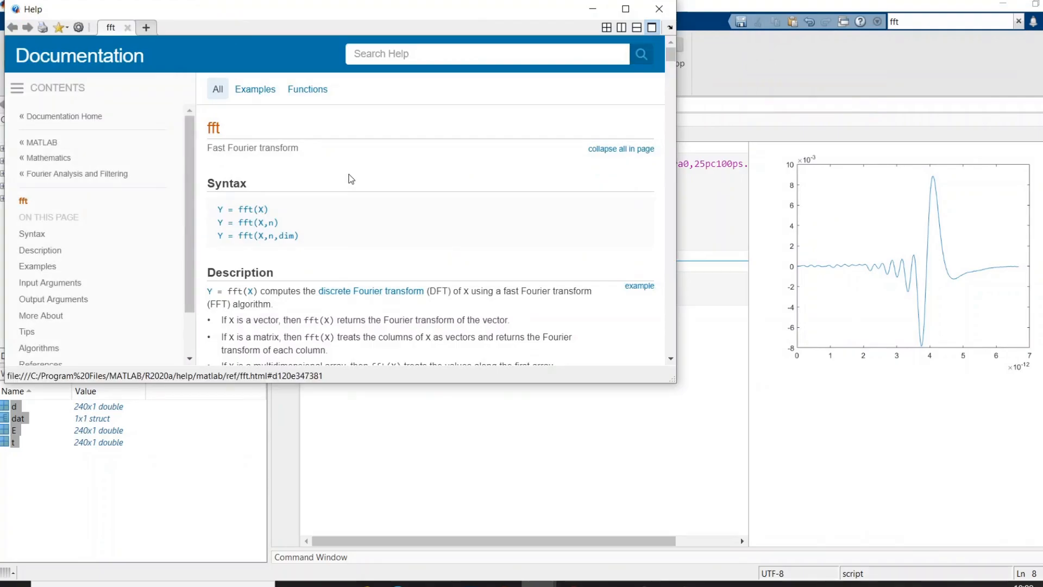
pyautogui.scroll(-3)
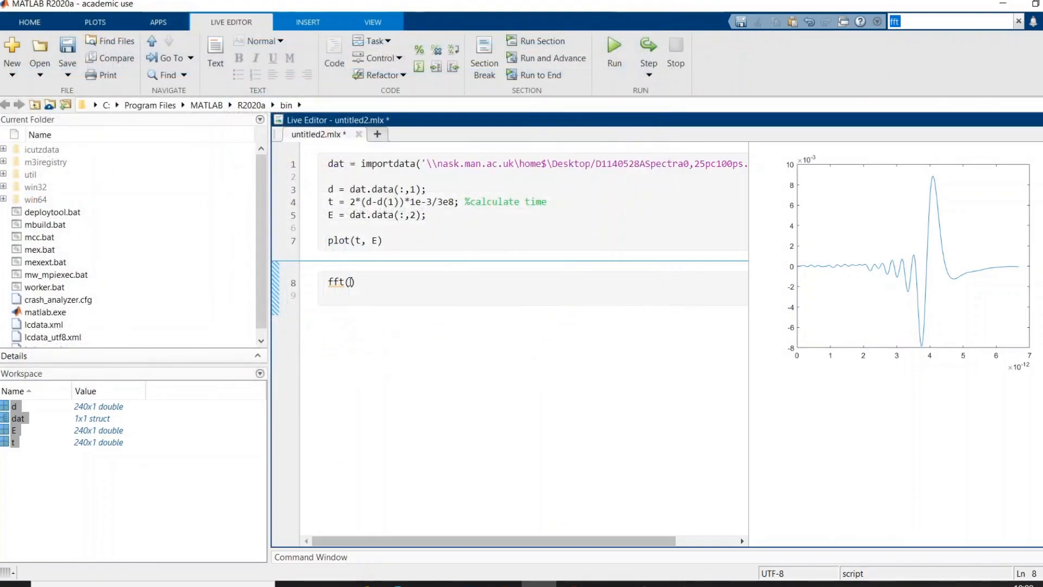
pyautogui.click(347, 281)
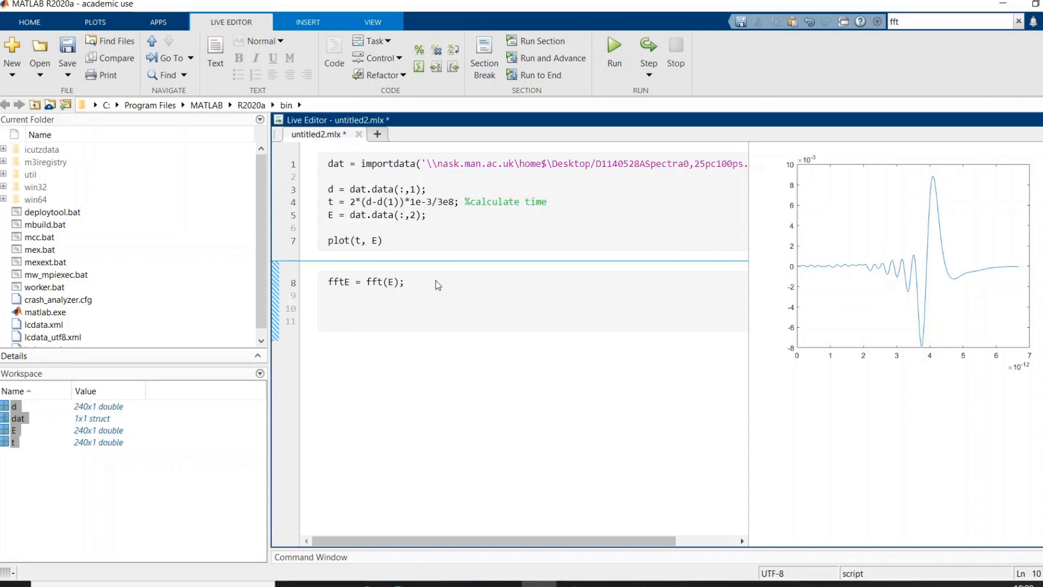
# Step: Add tsize = length(t) and the max_f and linspace frequency-axis lines
pyautogui.write('tsize = length(t);')
pyautogui.write('f =')
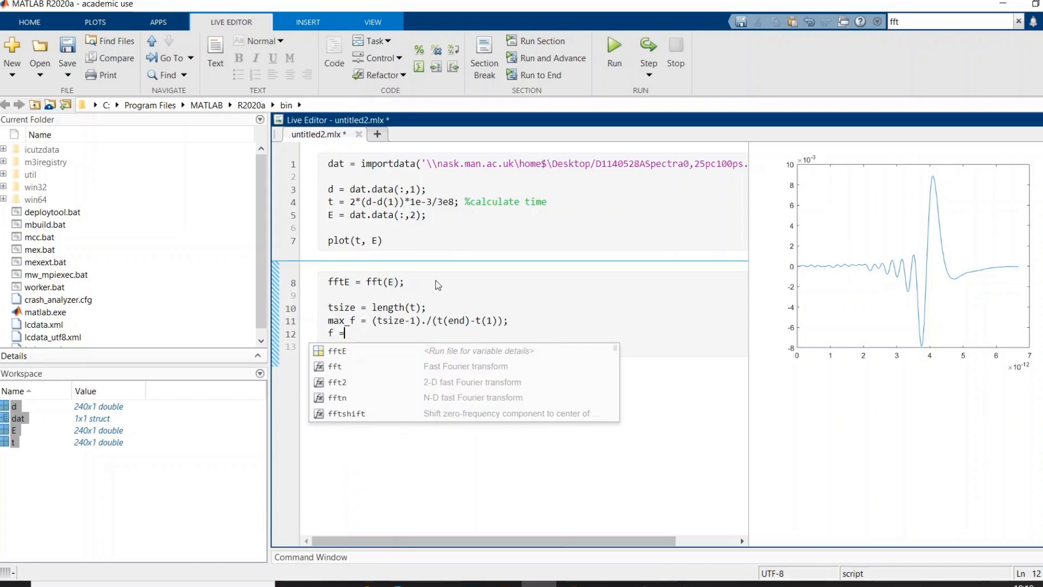
pyautogui.press('Escape')
pyautogui.write(' linspace(0, max_f, tsize)')
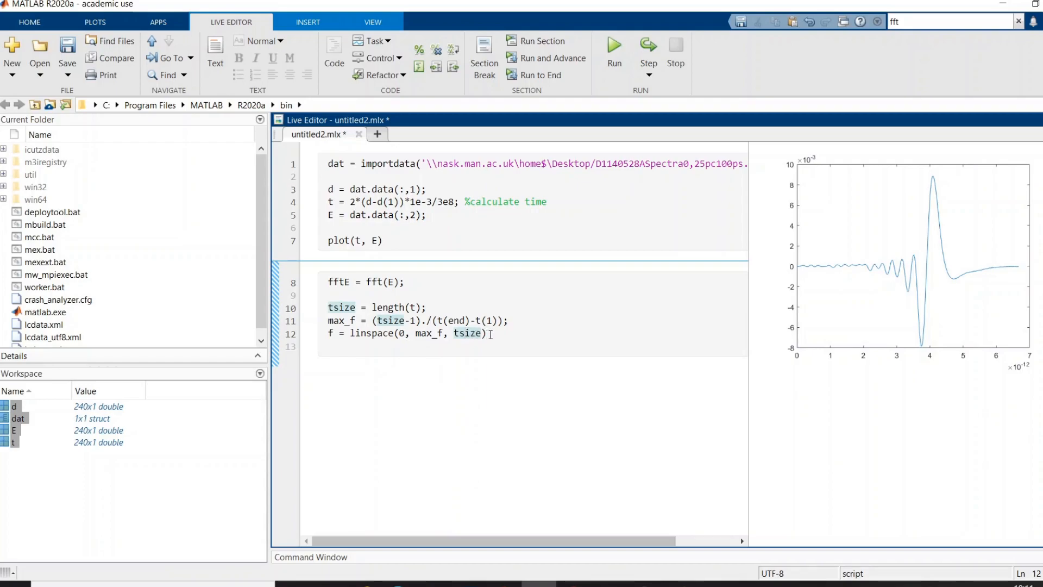
# Step: Add plot(f, fftE) to plot the spectrum against frequency
pyautogui.press('enter')
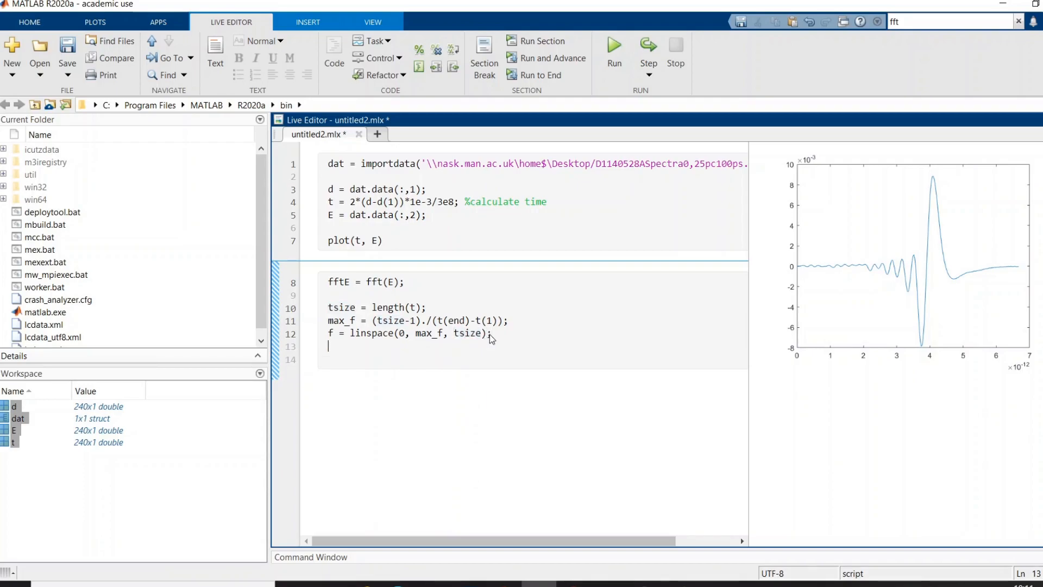
pyautogui.write('p')
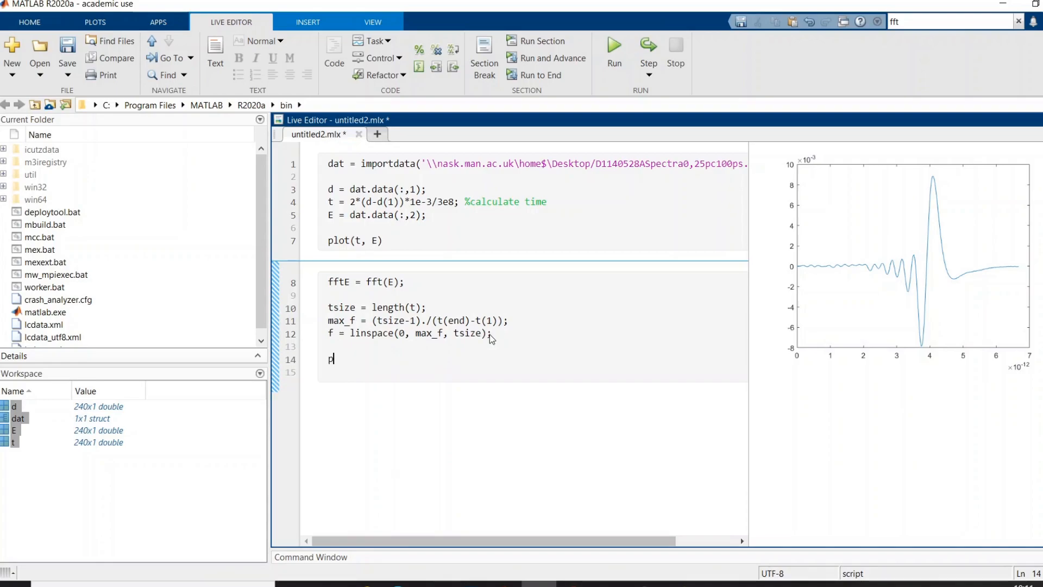
pyautogui.write('lot(')
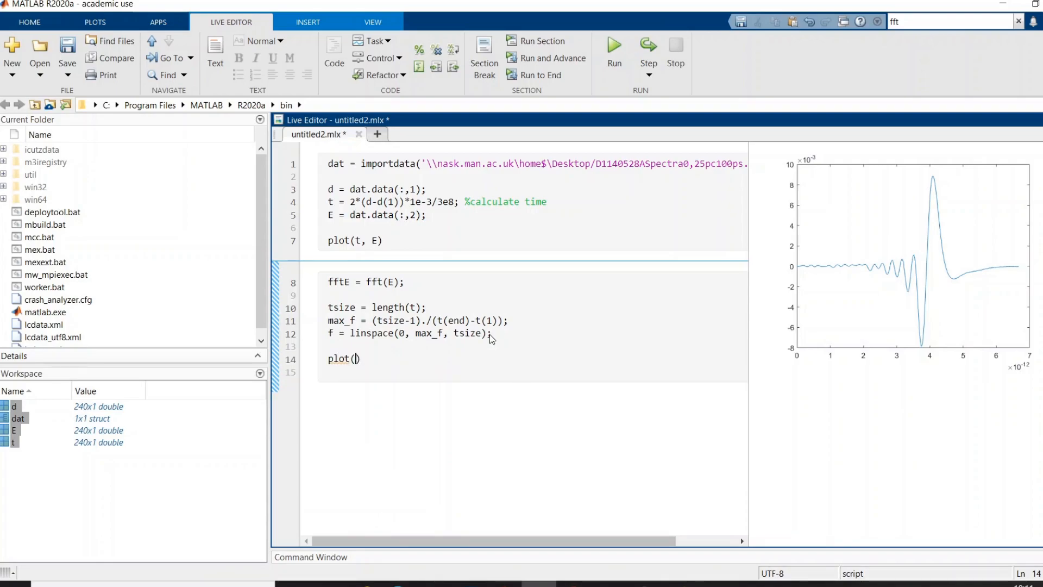
pyautogui.write('f,')
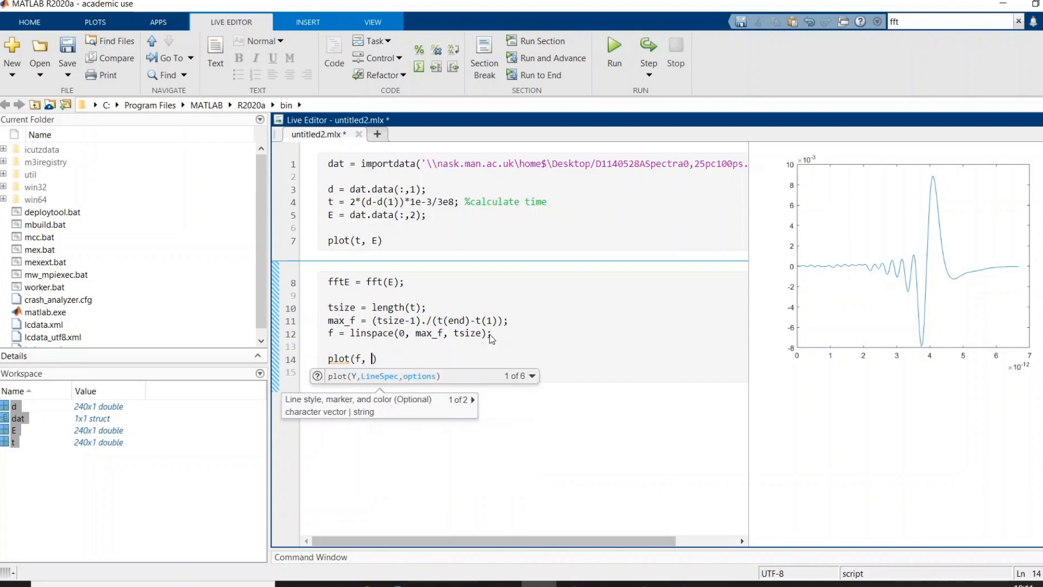
pyautogui.write('fftE')
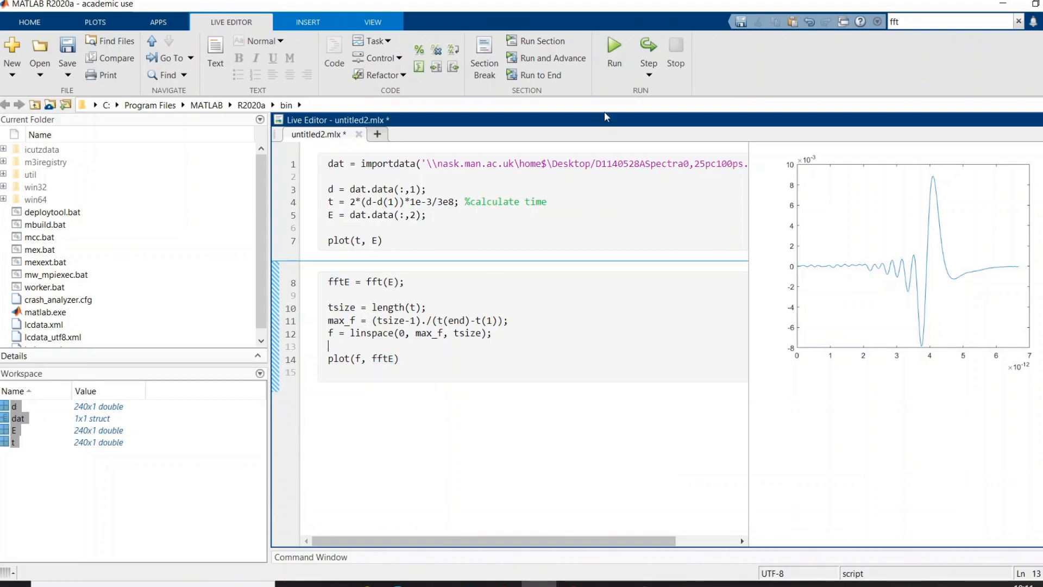
# Step: Run the section, then add plot(f, abs(fftE)) and rerun to show the magnitude spectrum
pyautogui.click(611, 53)
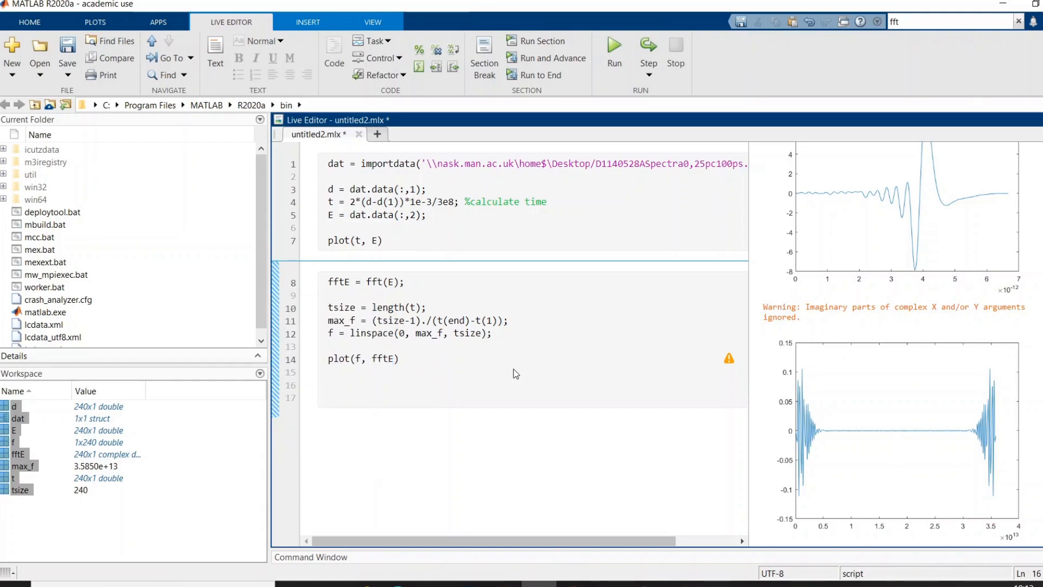
pyautogui.write('plot()')
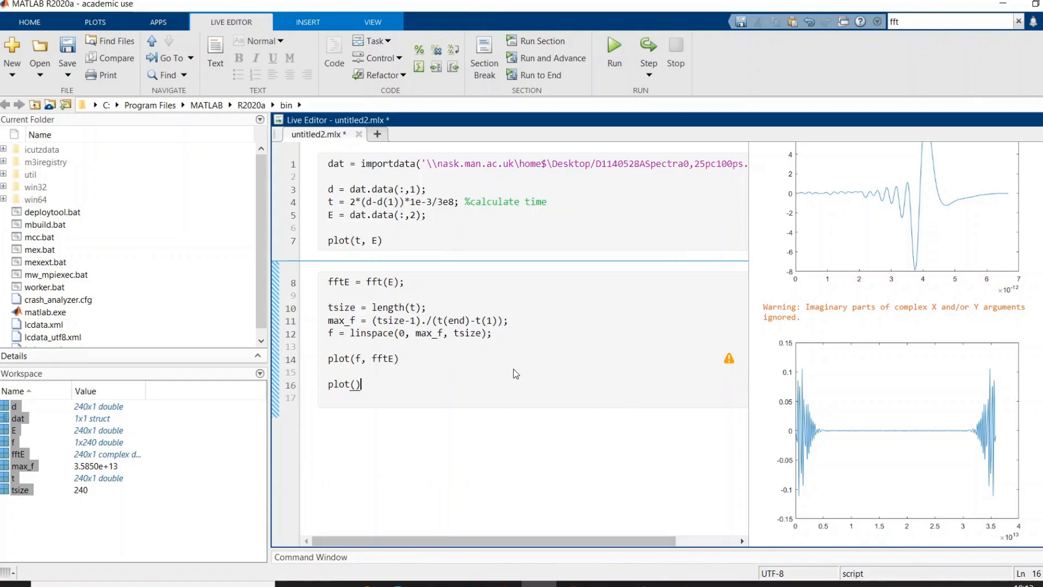
pyautogui.write('f,')
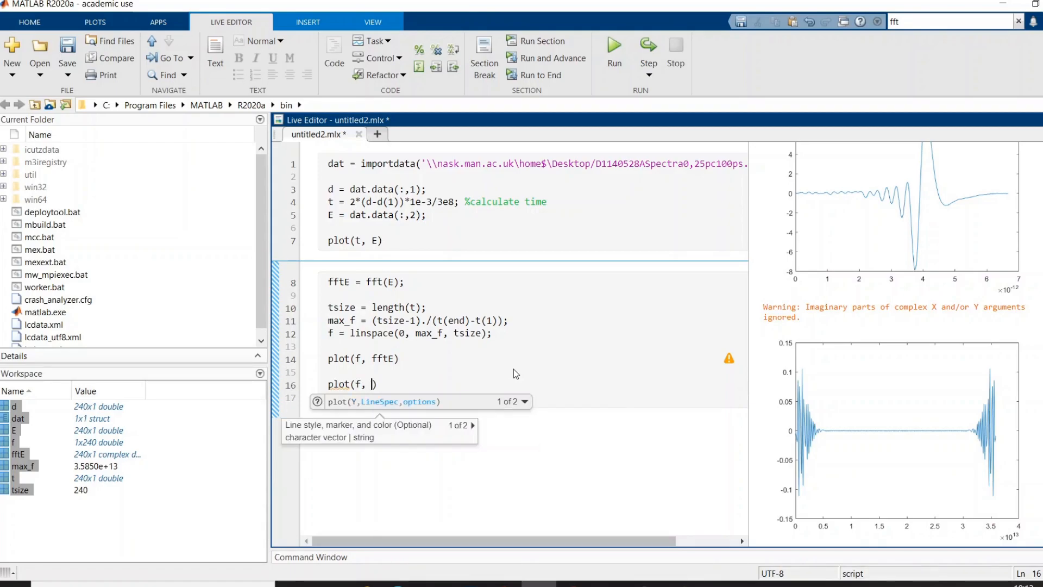
pyautogui.write('abs(fftE')
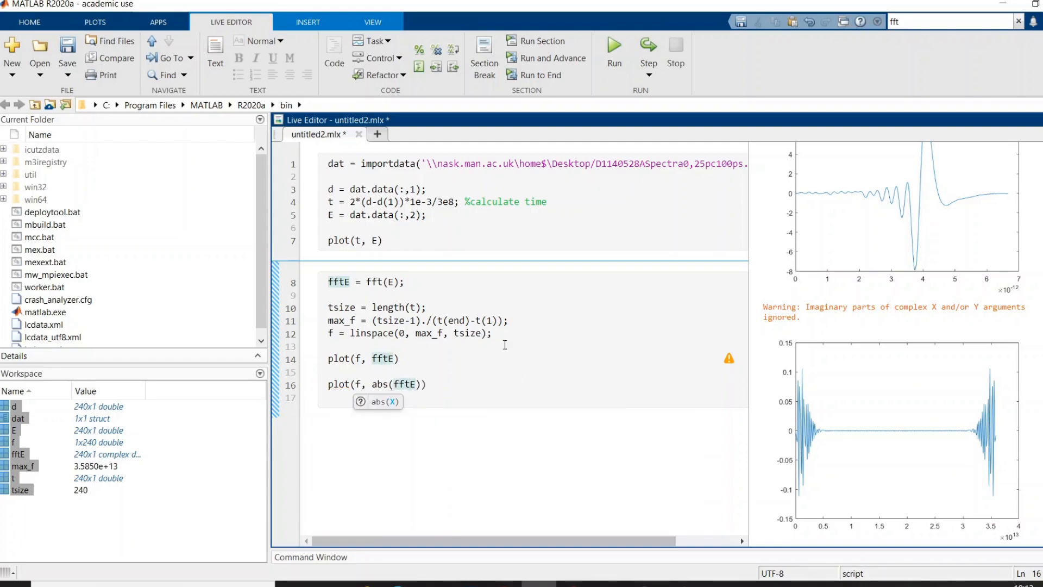
pyautogui.click(612, 59)
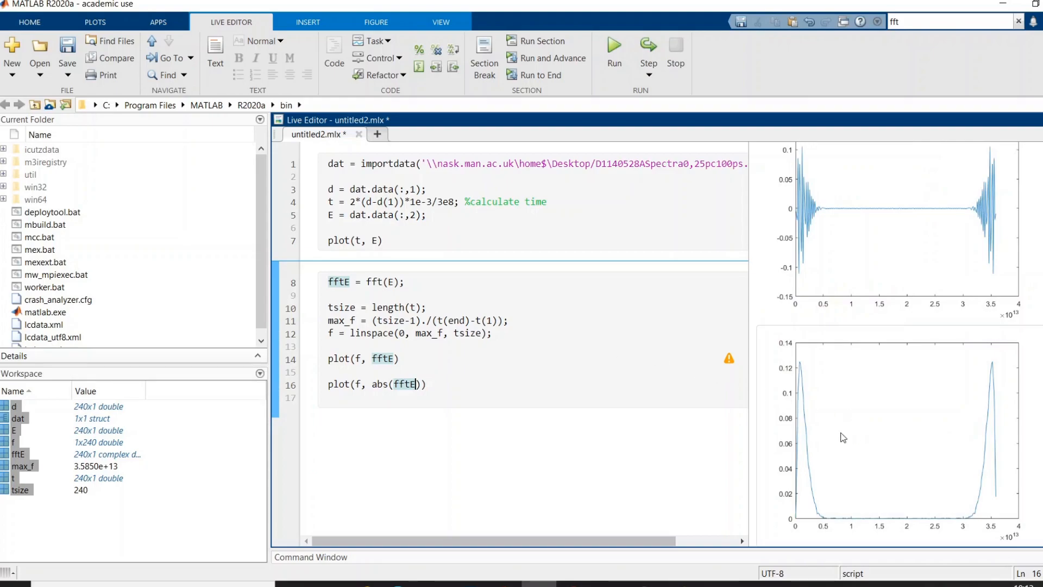
pyautogui.moveTo(885, 408)
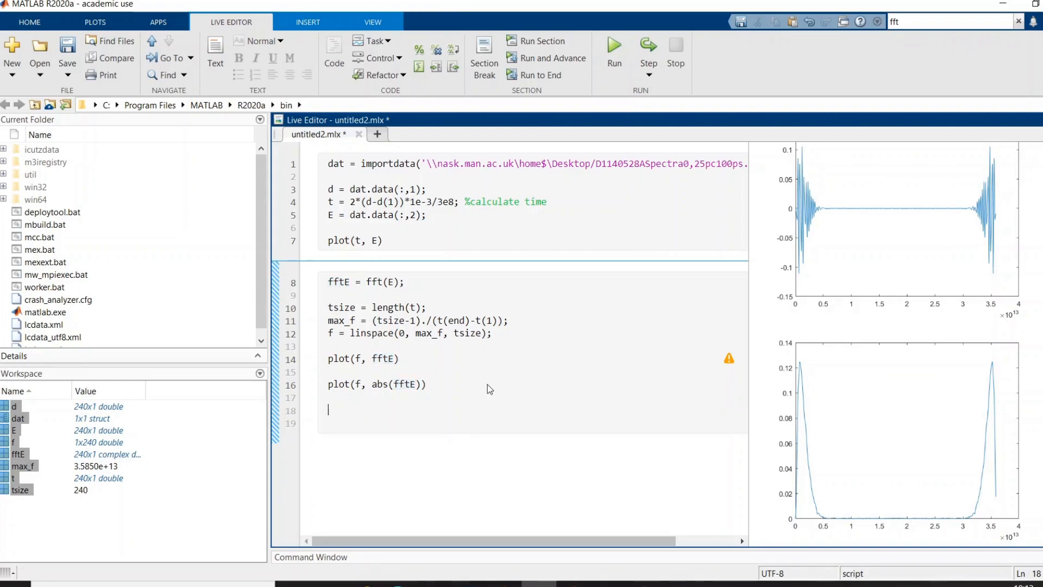
# Step: Truncate f and fftE to their first tsize/2 elements, add plot(f, abs(fftE)) and run the section
pyautogui.write('f = f')
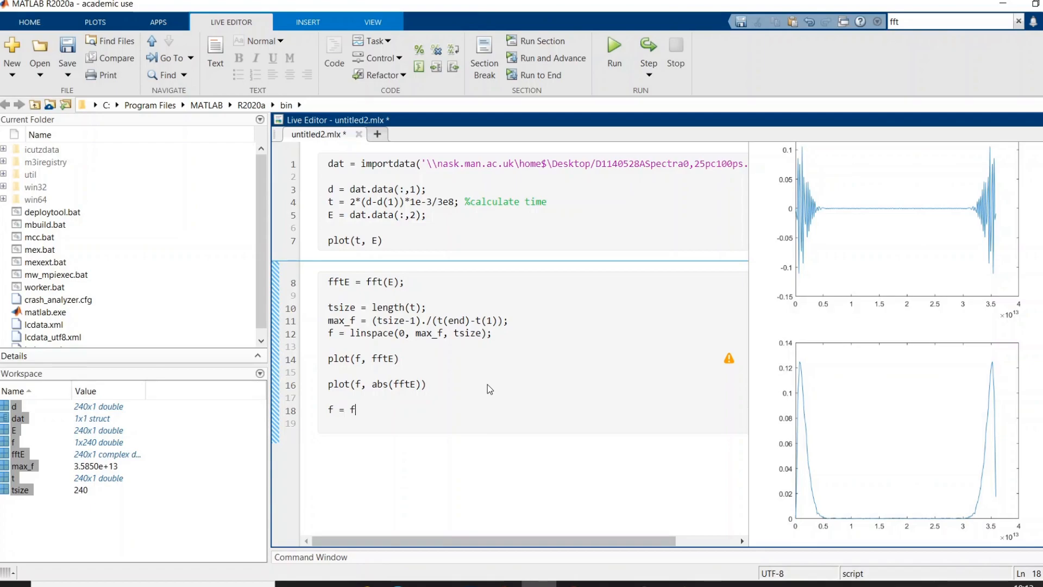
pyautogui.write('(')
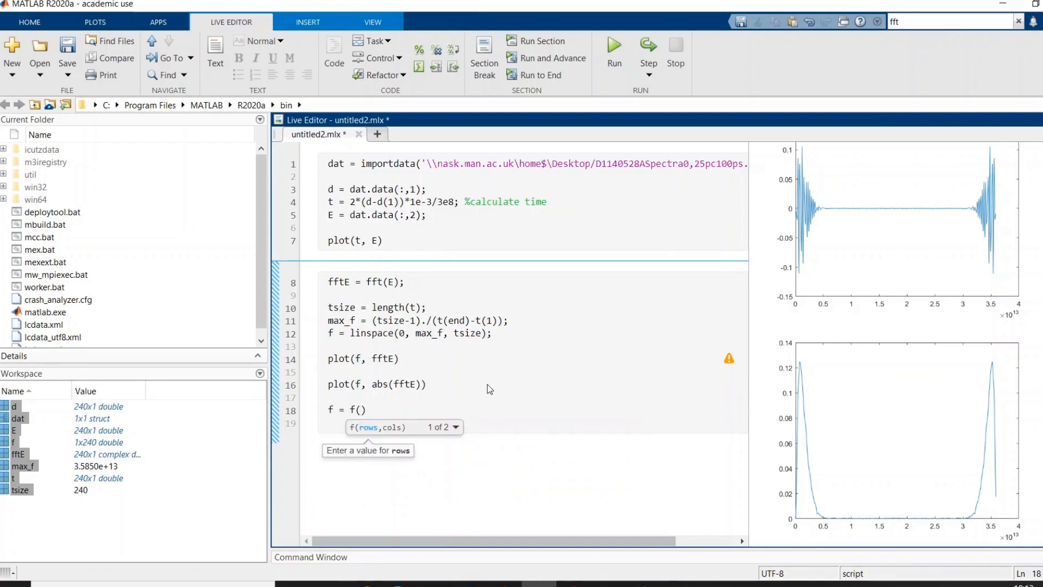
pyautogui.write('1:')
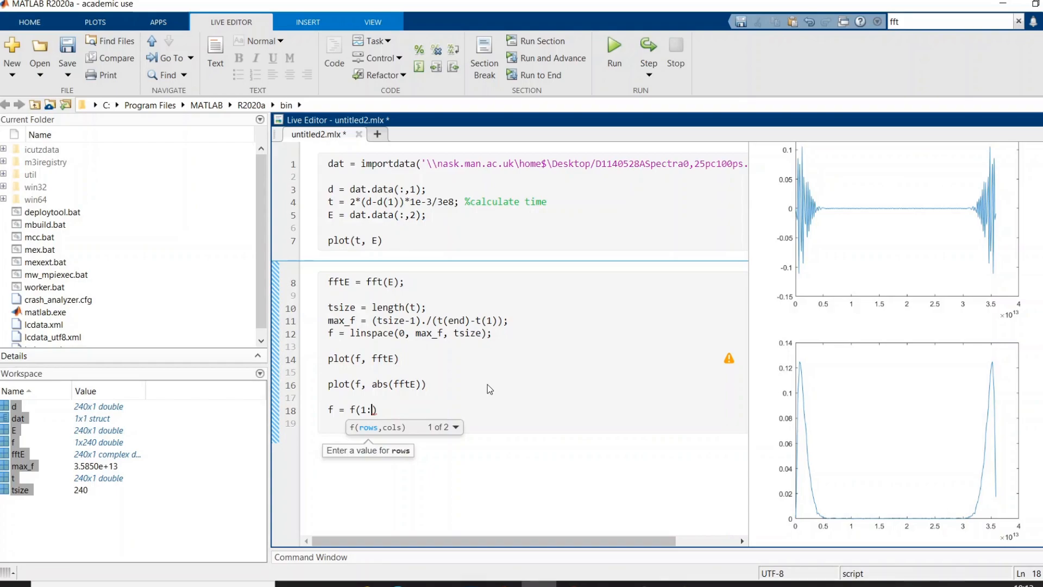
pyautogui.write('tsize/2);')
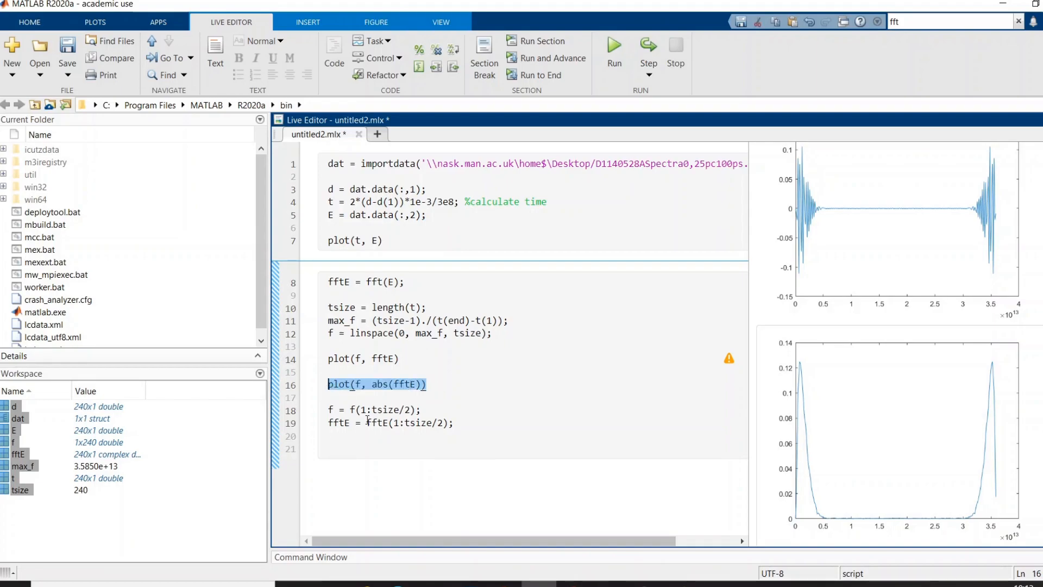
pyautogui.click(339, 447)
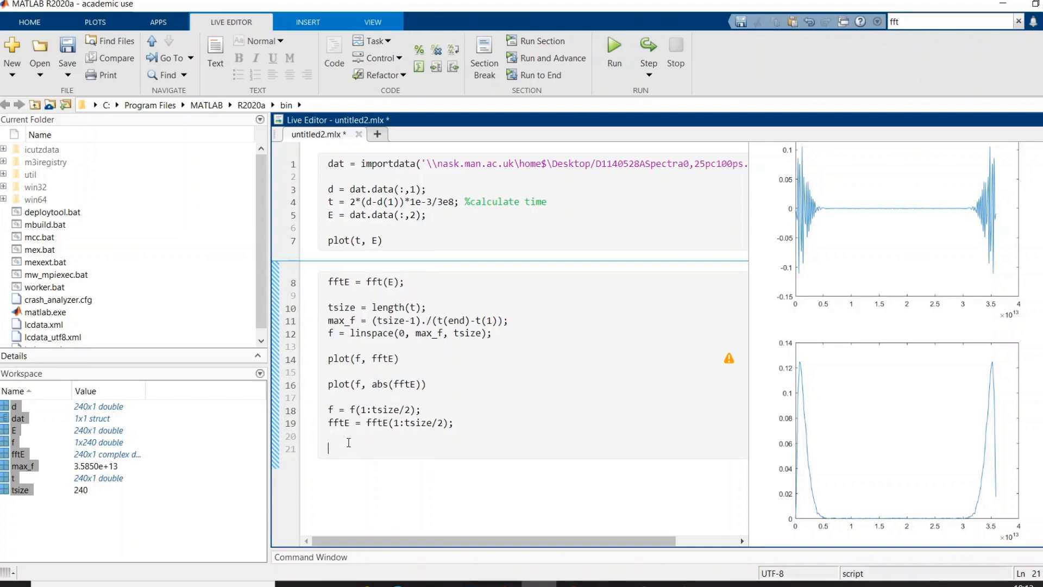
pyautogui.write('plot(f, abs(fftE))')
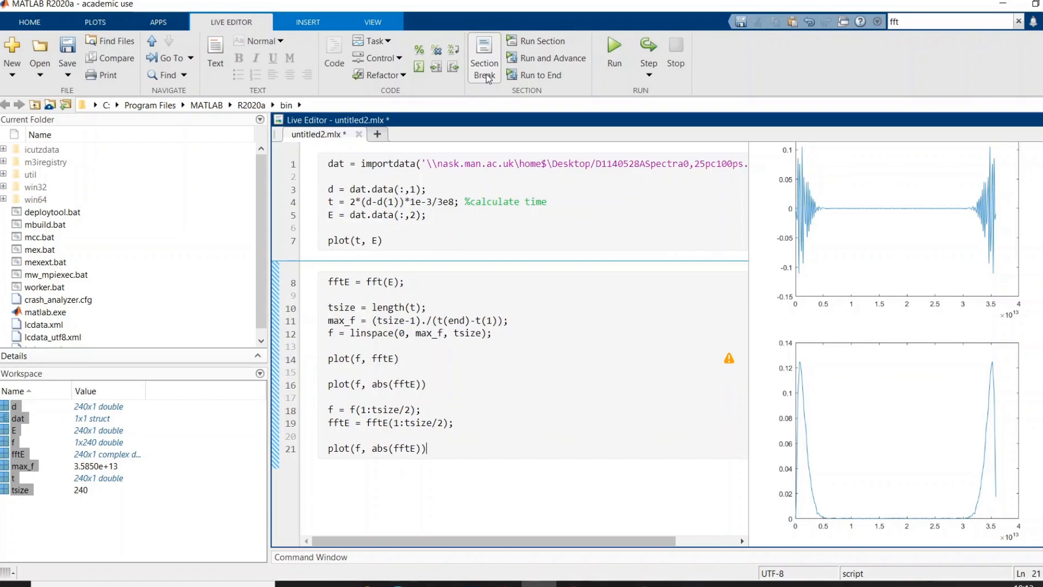
pyautogui.click(613, 53)
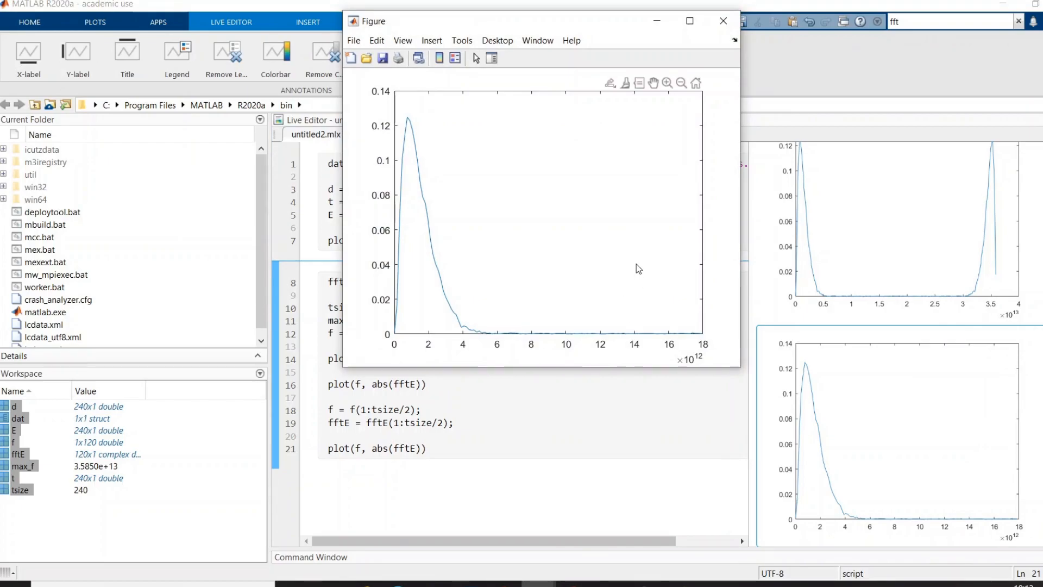
pyautogui.moveTo(421, 351)
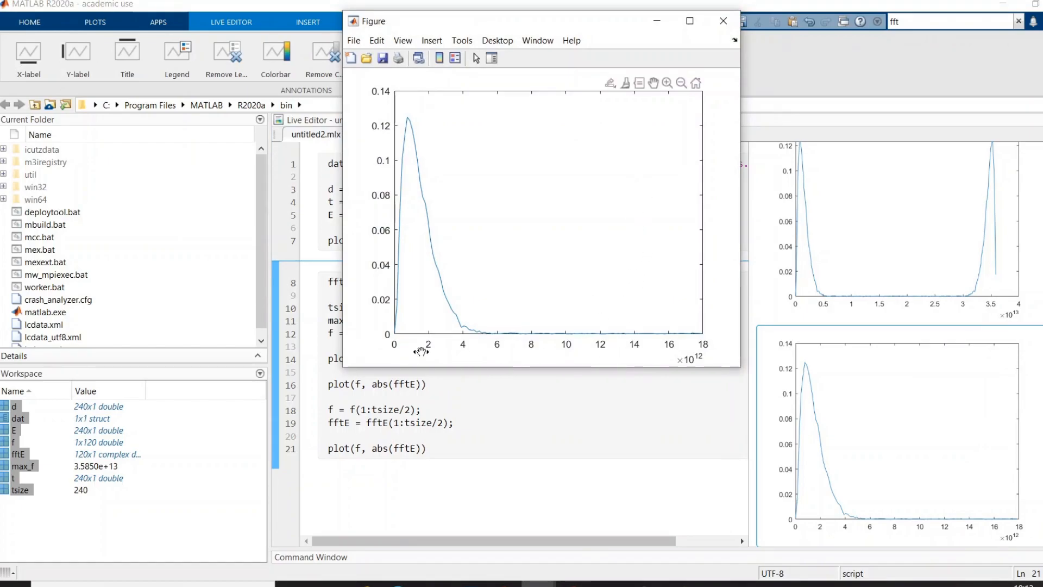
pyautogui.moveTo(672, 357)
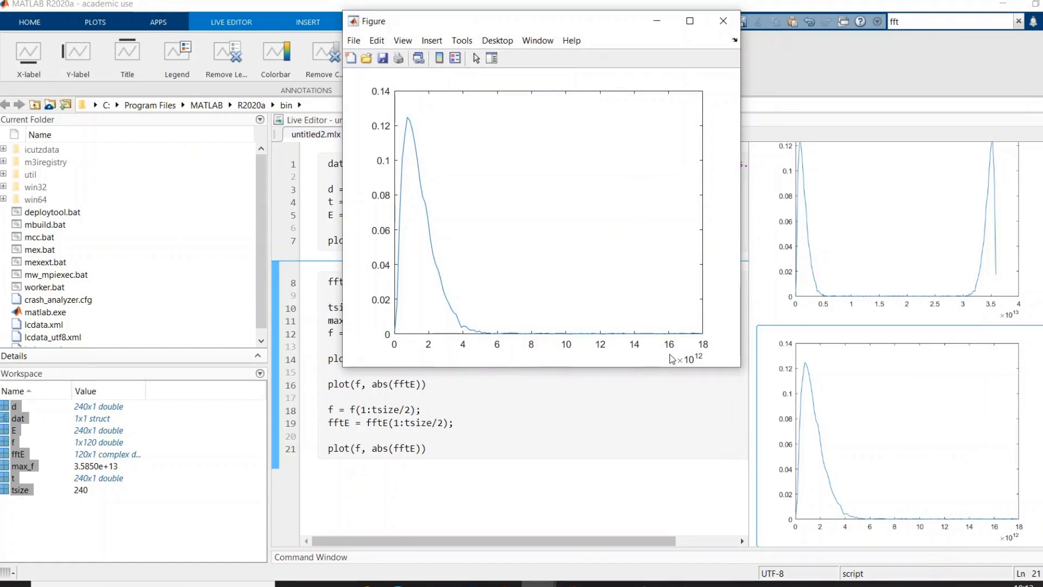
pyautogui.moveTo(685, 346)
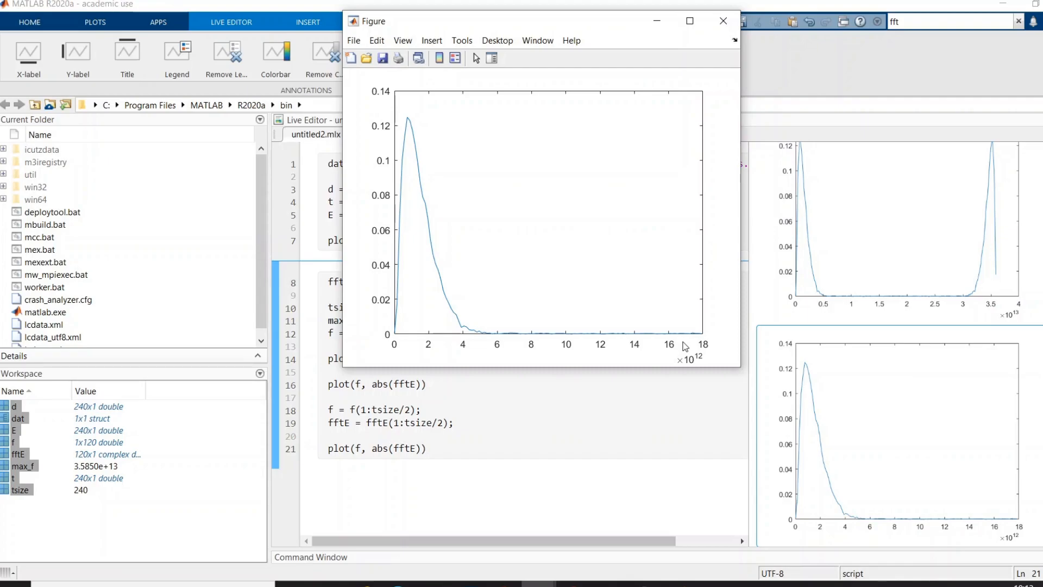
pyautogui.moveTo(429, 198)
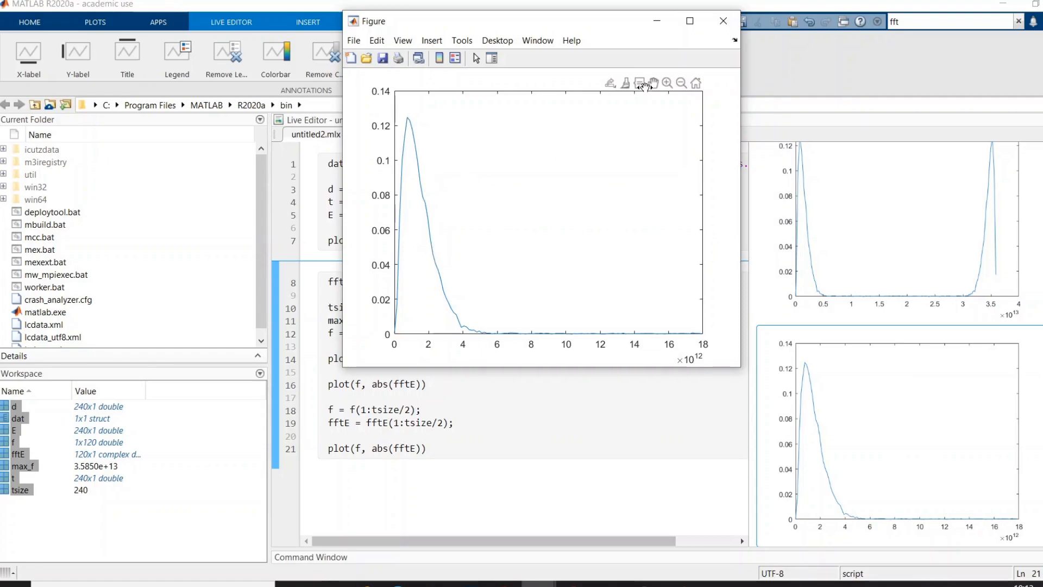
# Step: Zoom in on the low-frequency peak in the separate figure window, then close it
pyautogui.click(666, 82)
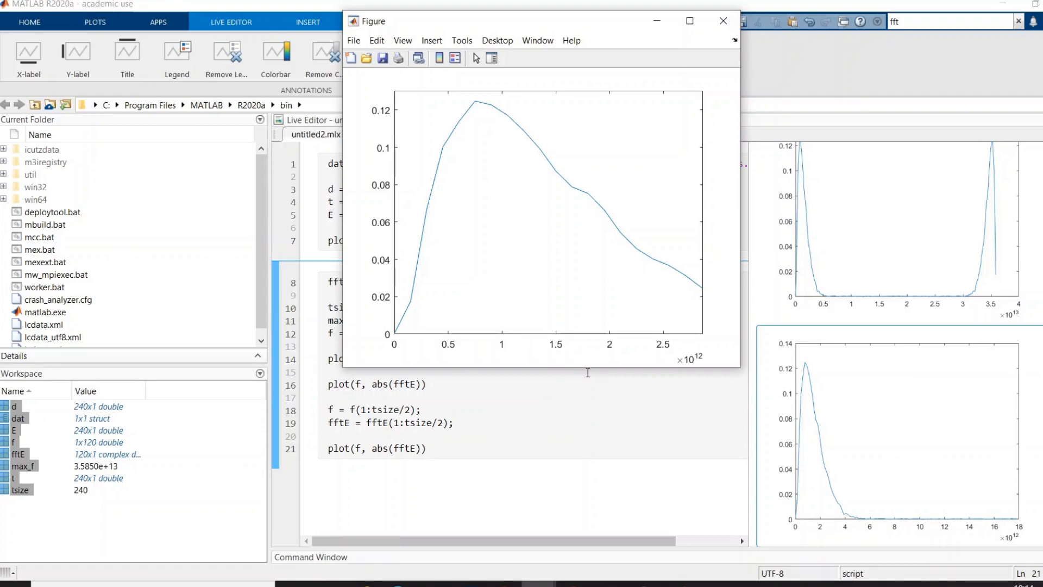
pyautogui.click(723, 21)
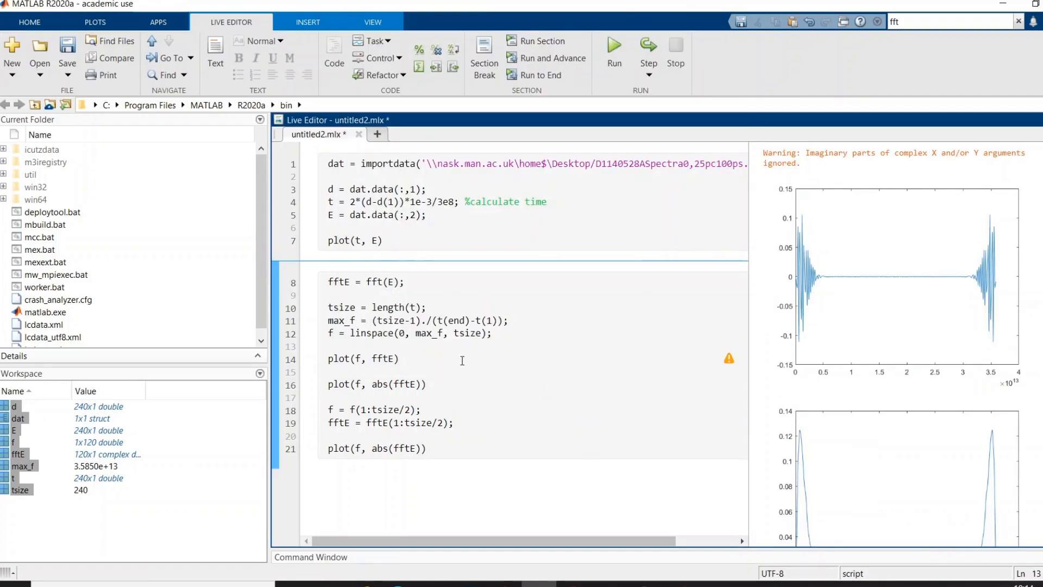
pyautogui.moveTo(339, 281)
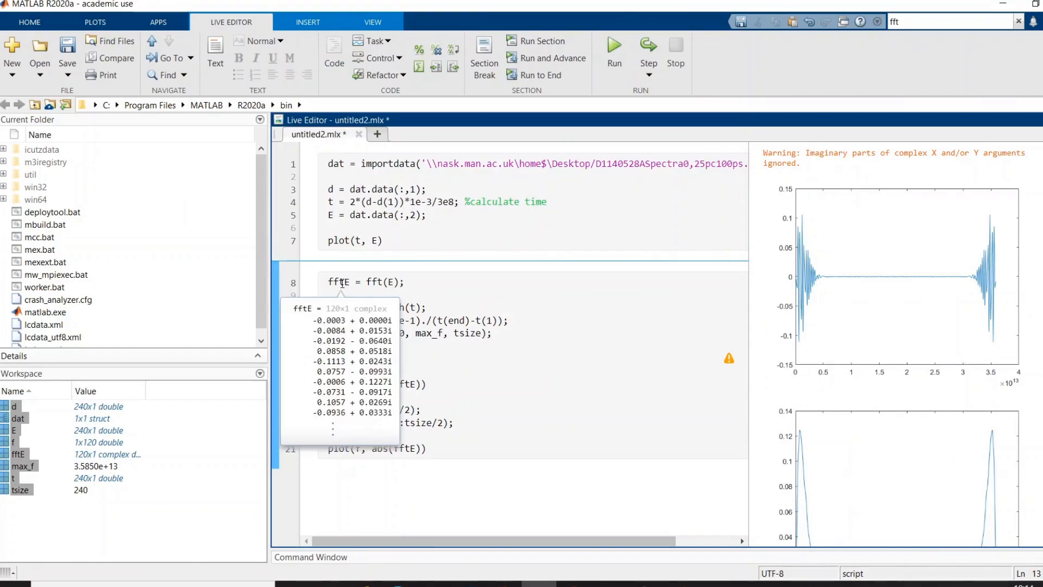